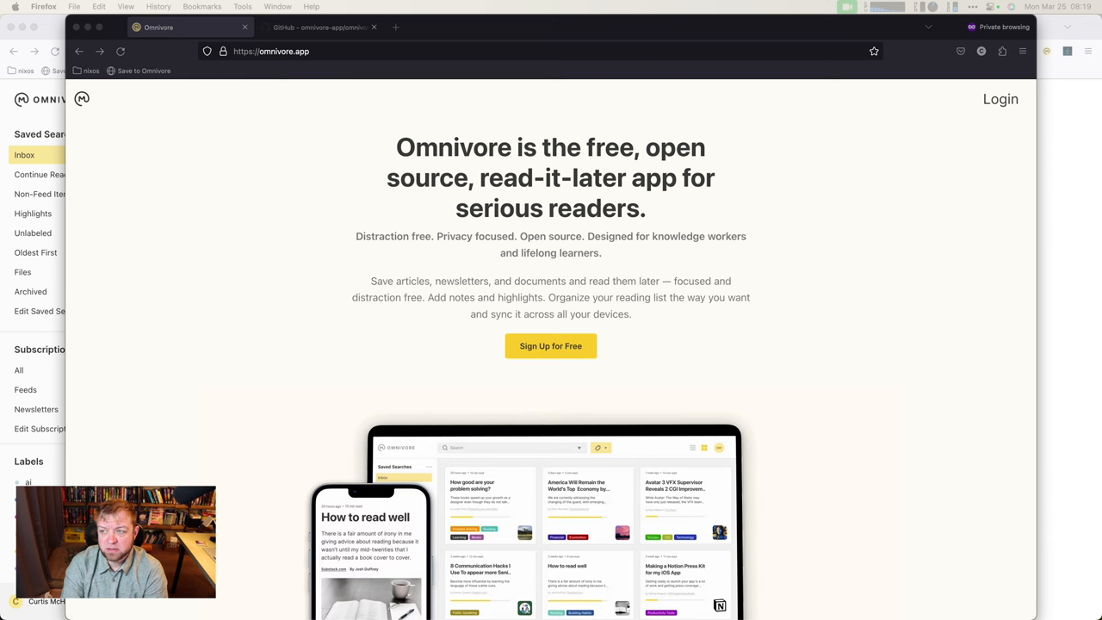
Step: Scroll down through the current page's content
scroll("down", 3)
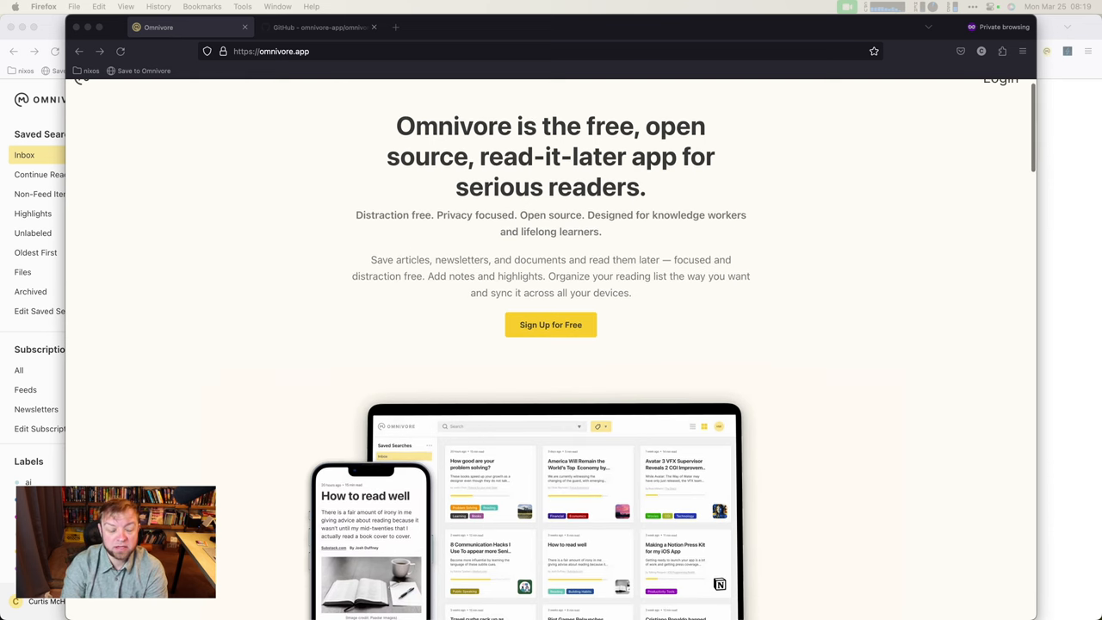
scroll("down", 3)
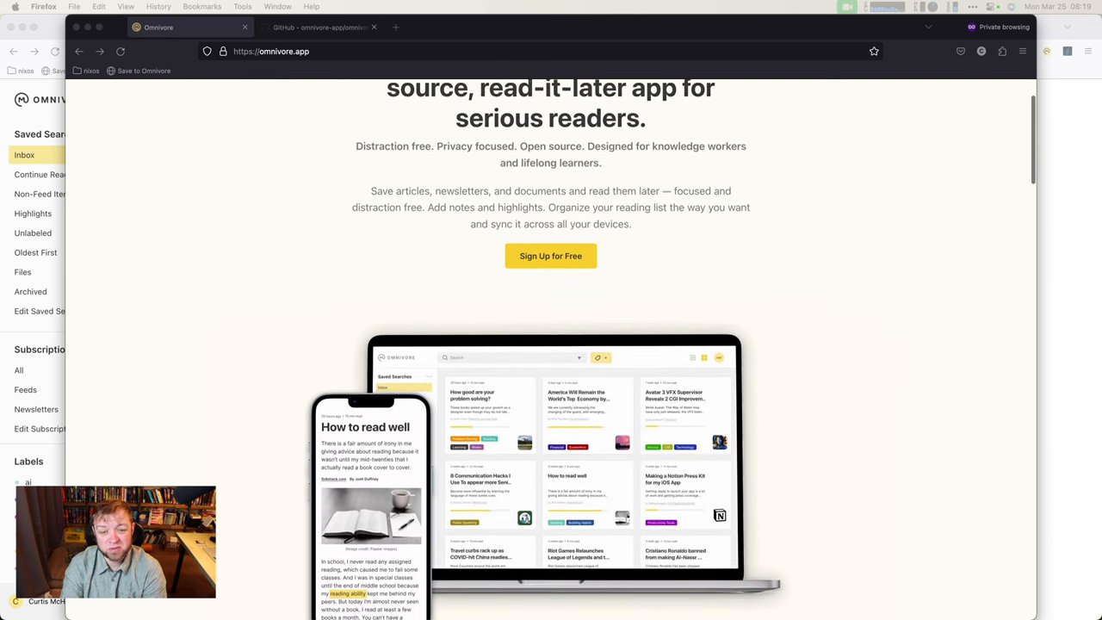
scroll("down", 3)
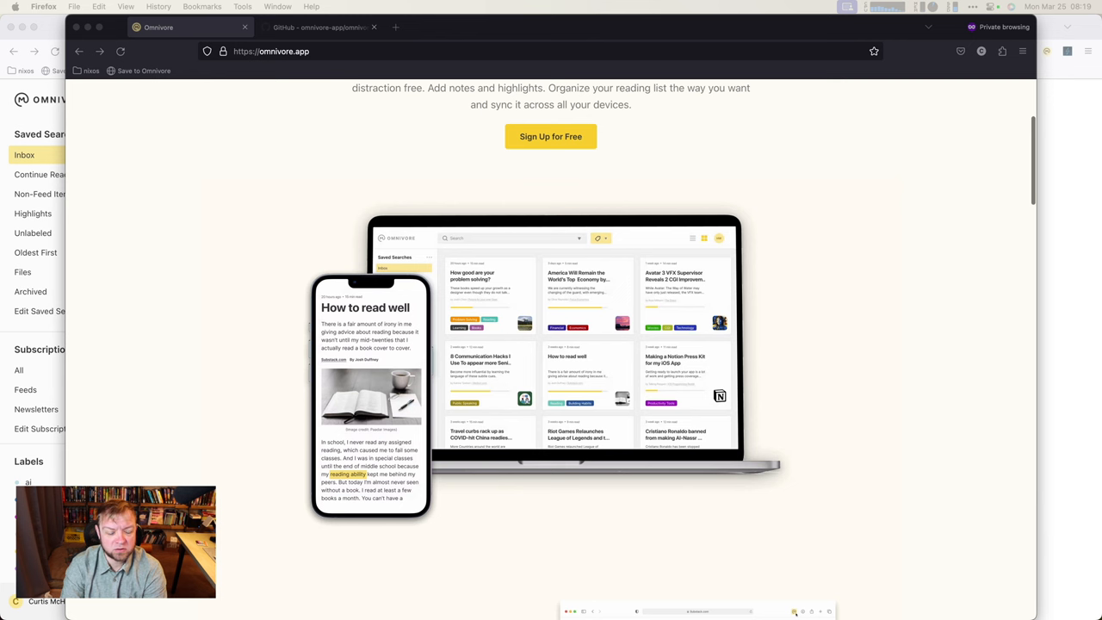
scroll("down", 3)
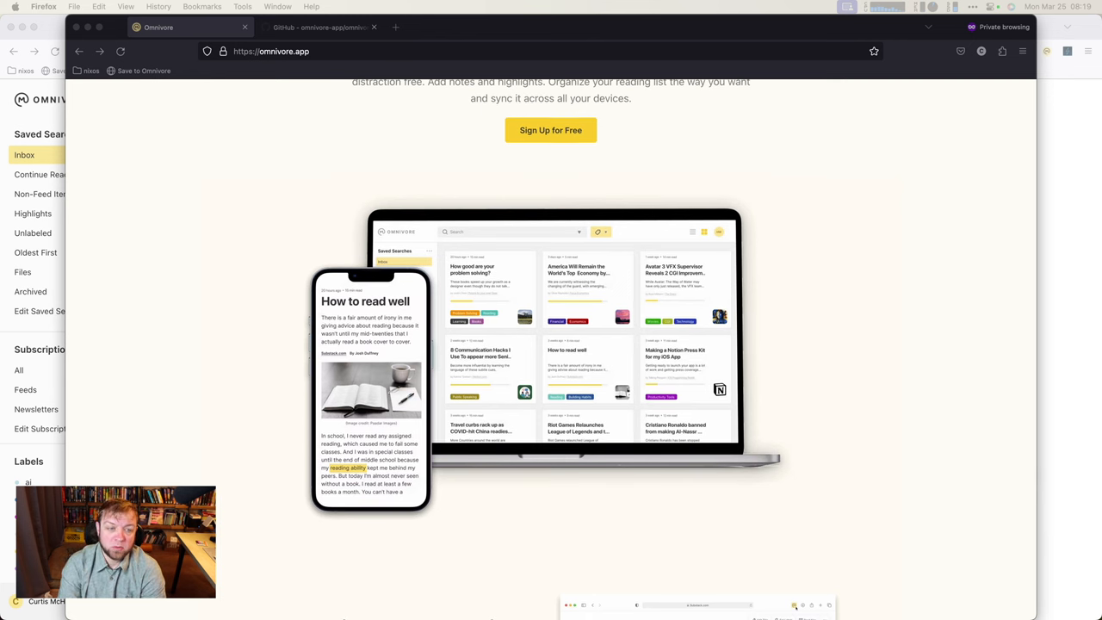
scroll("down", 3)
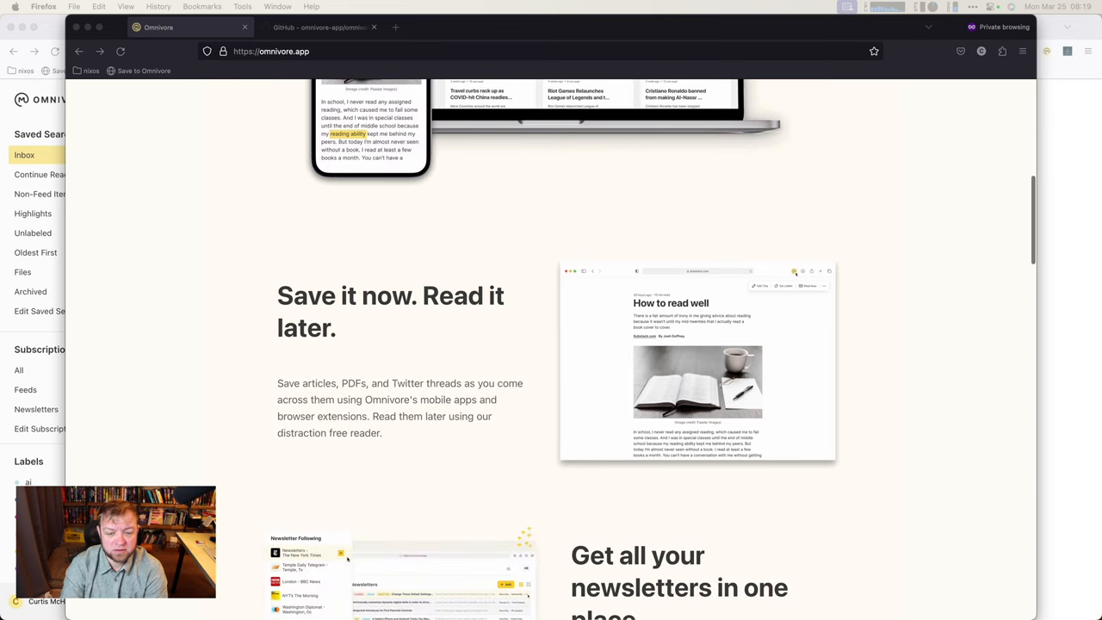
scroll("down", 3)
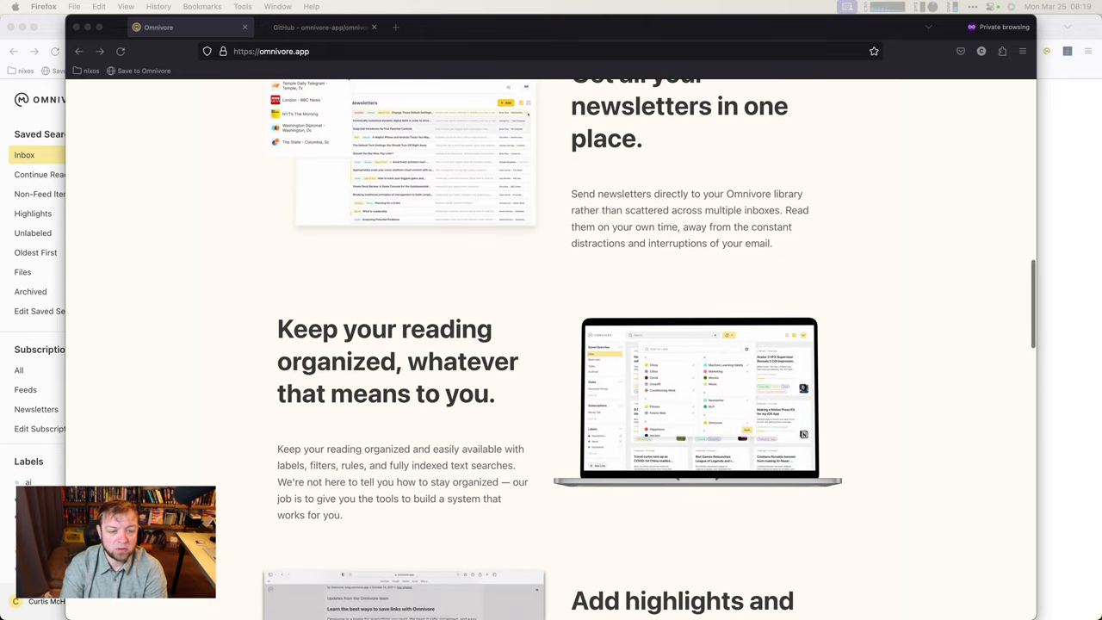
scroll("down", 3)
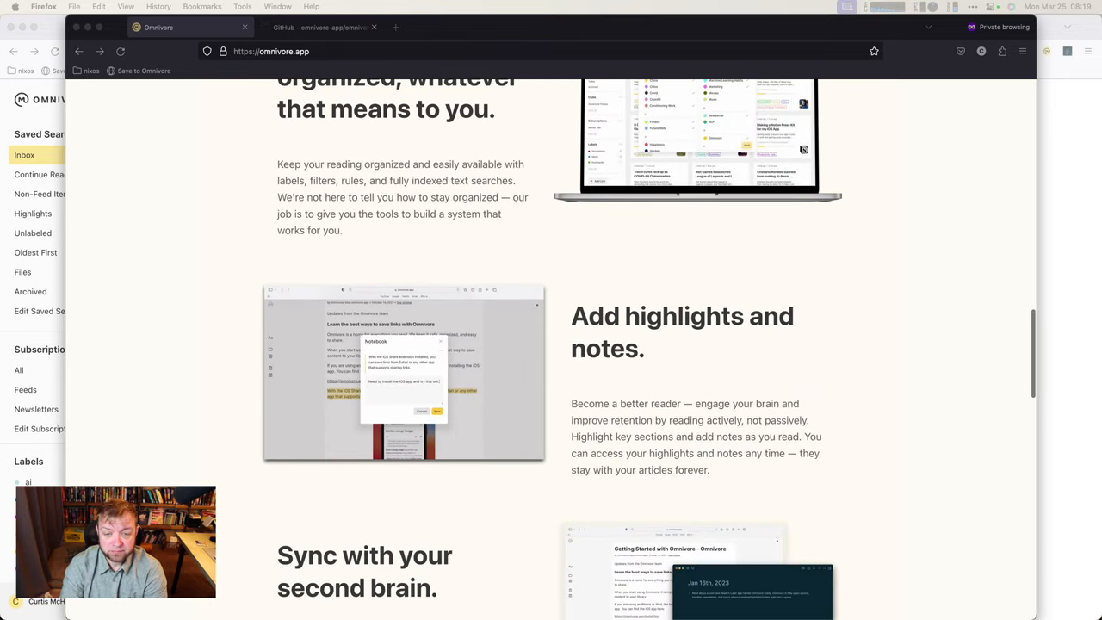
scroll("down", 3)
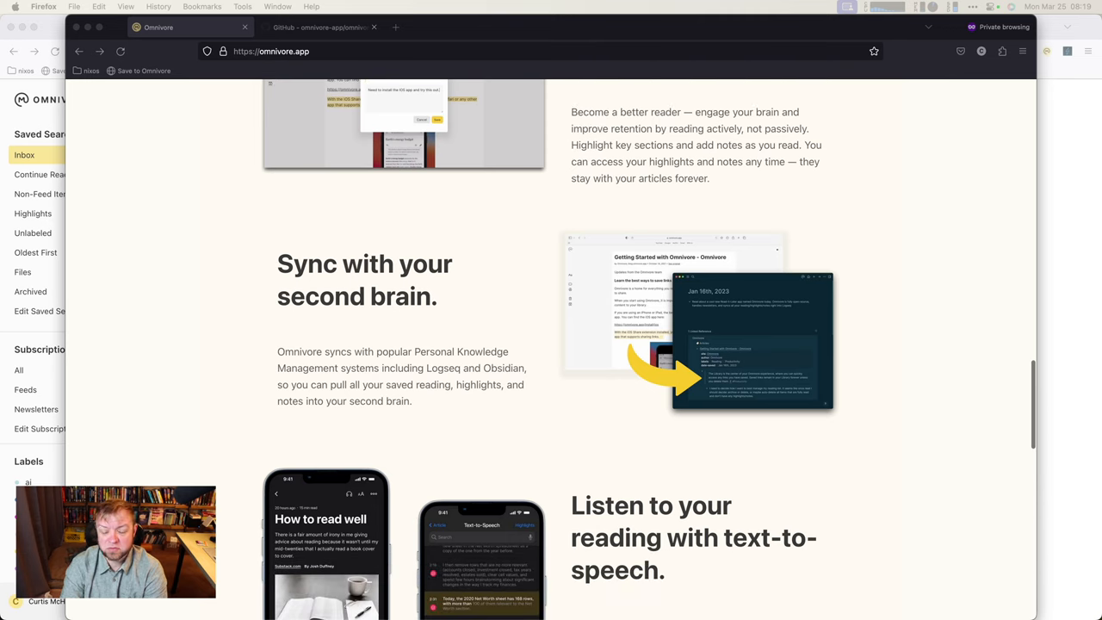
scroll("down", 3)
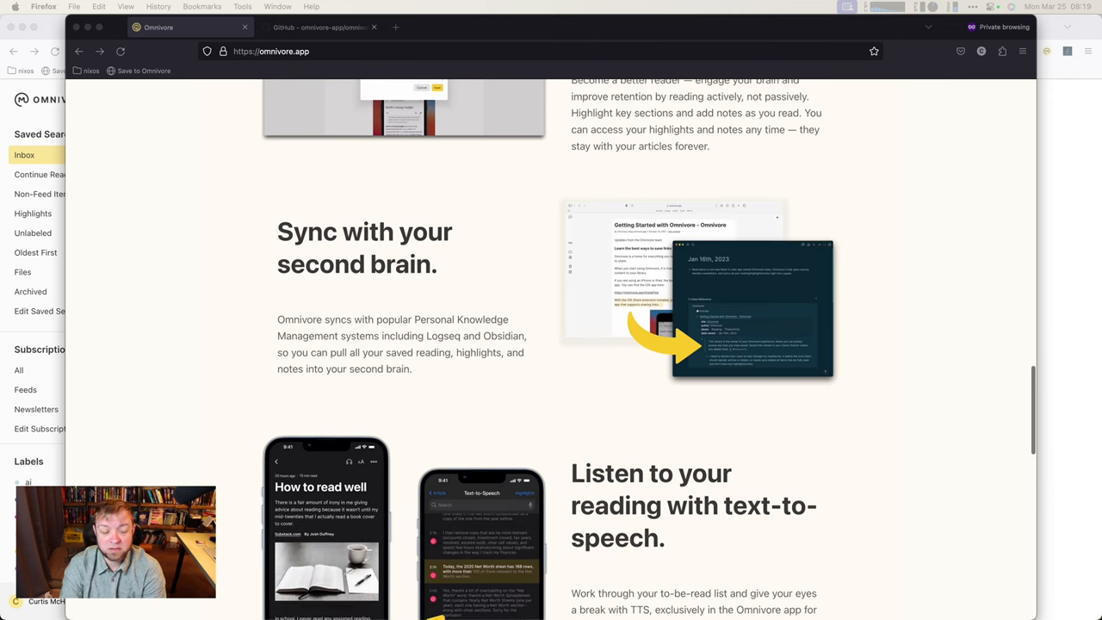
scroll("down", 3)
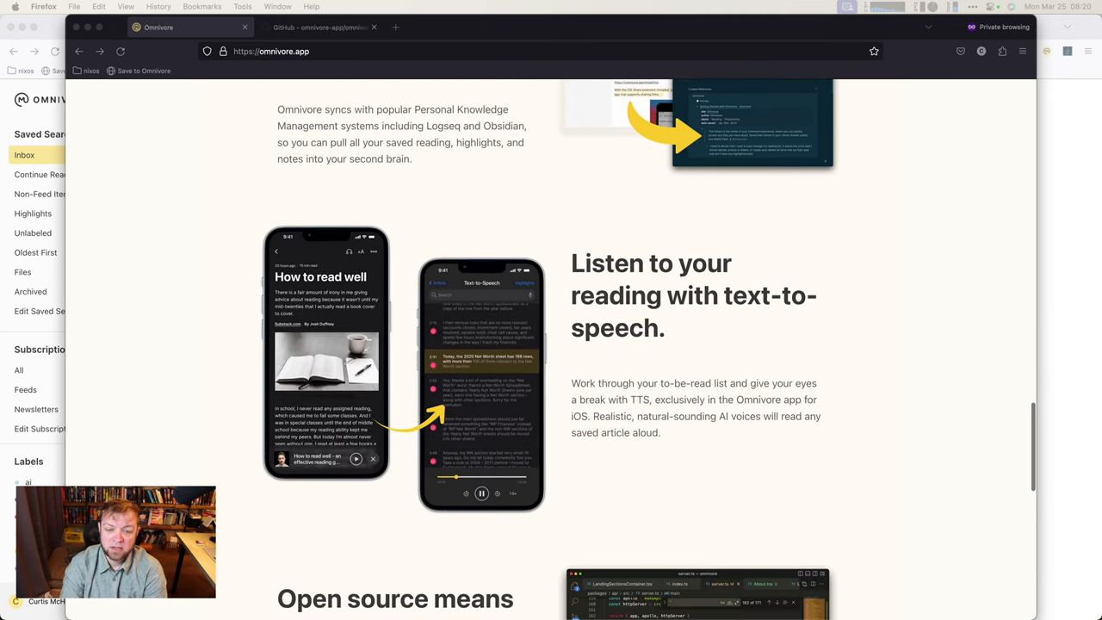
scroll("down", 3)
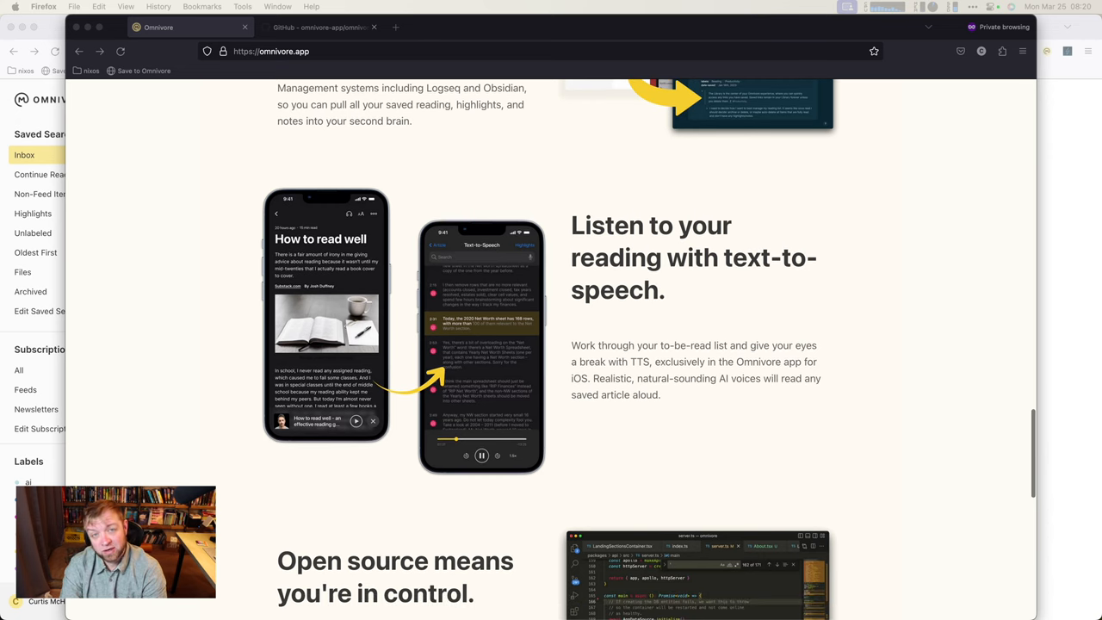
scroll("down", 3)
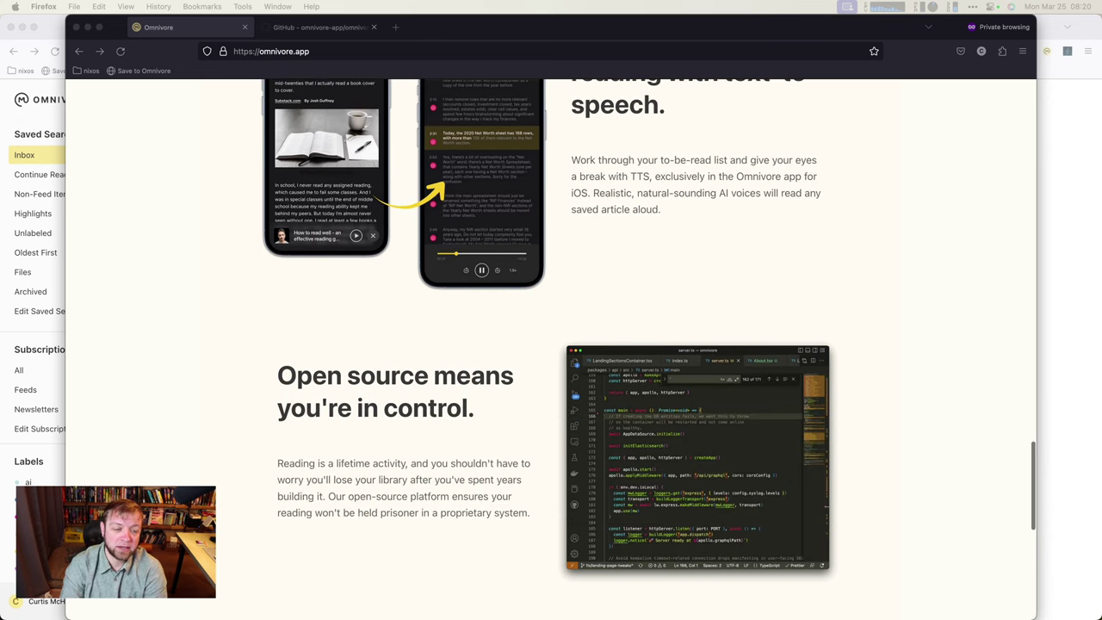
scroll("down", 3)
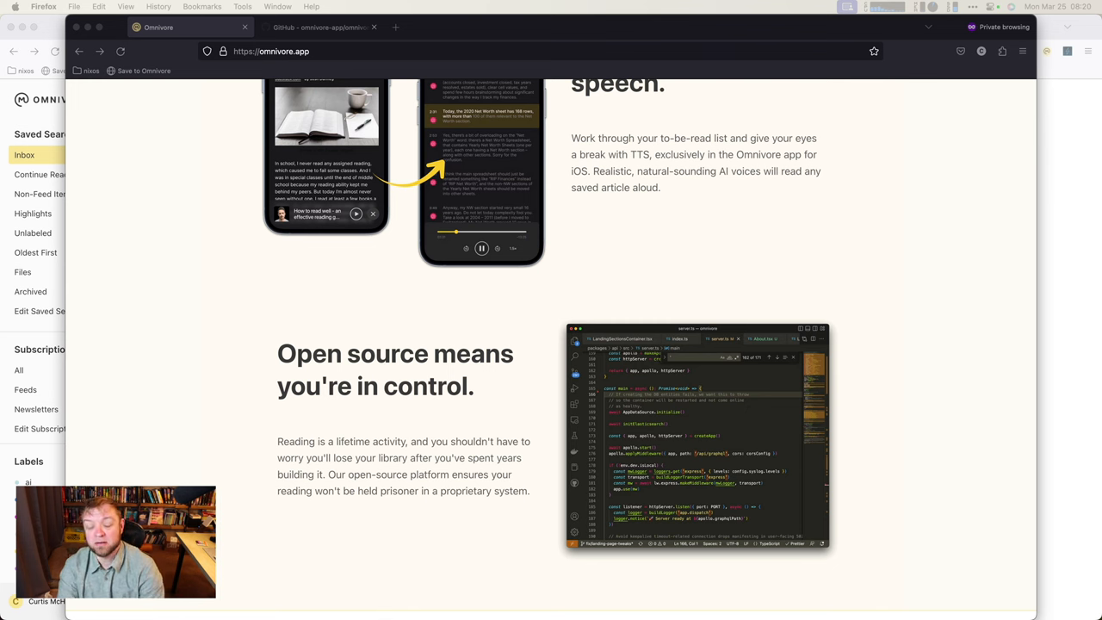
scroll("down", 3)
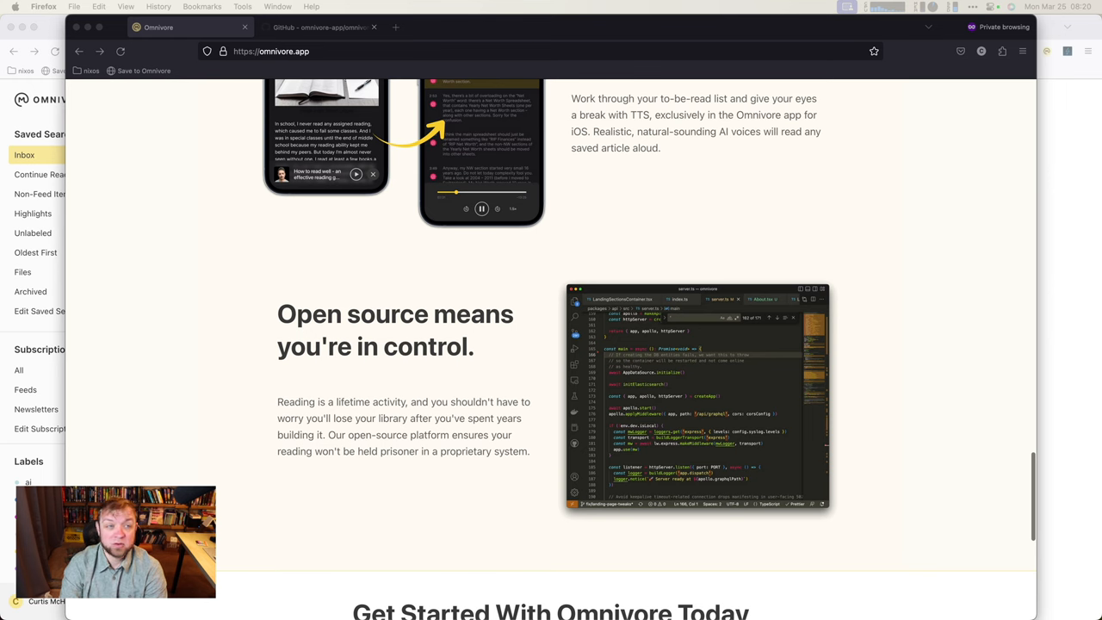
Step: Switch to the omnivore-app/omnivore repository tab and browse its files and README
left_click(319, 27)
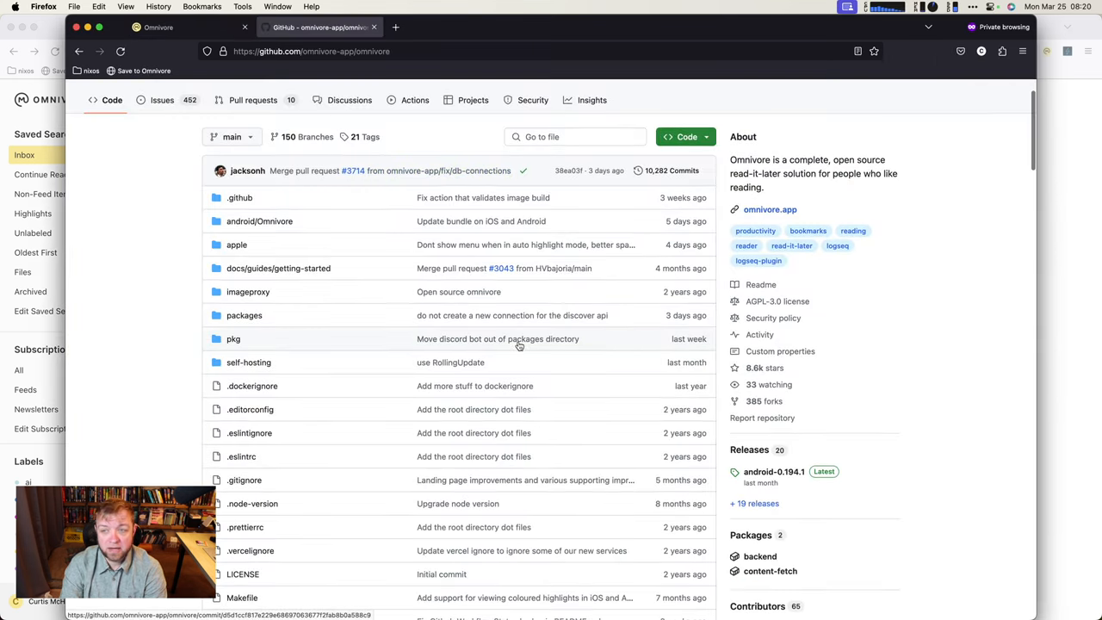
scroll("down", 3)
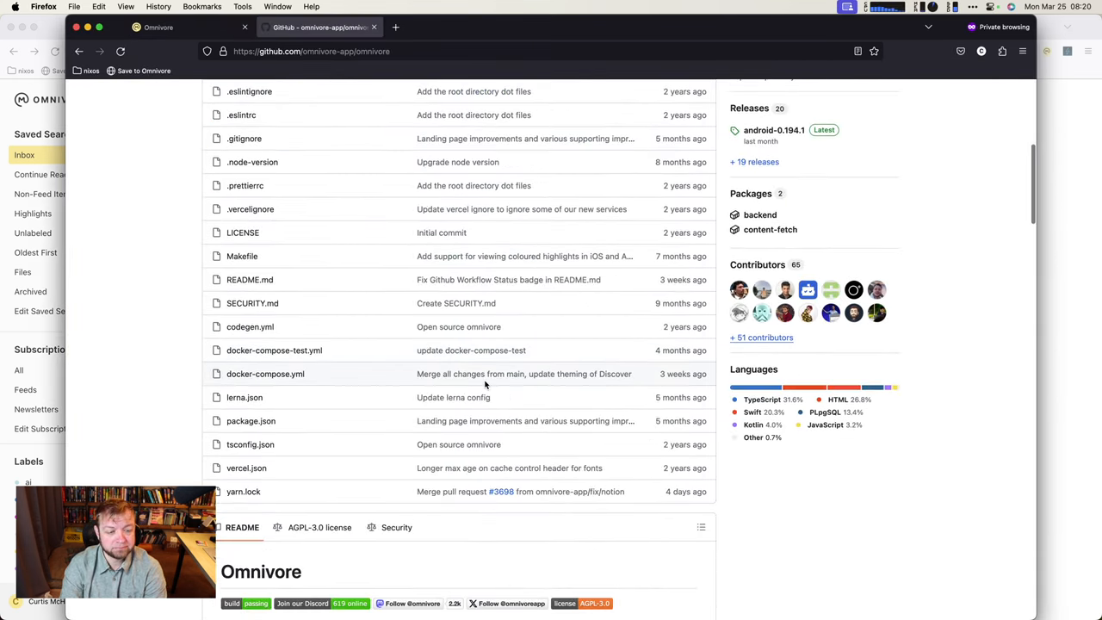
scroll("down", 3)
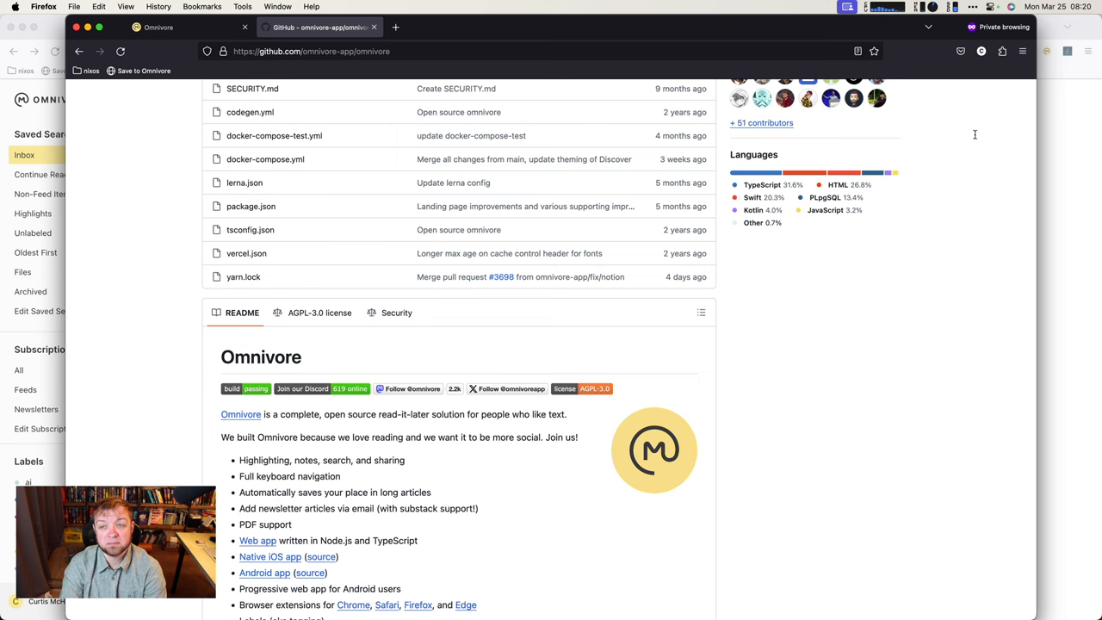
mouse_move(359, 293)
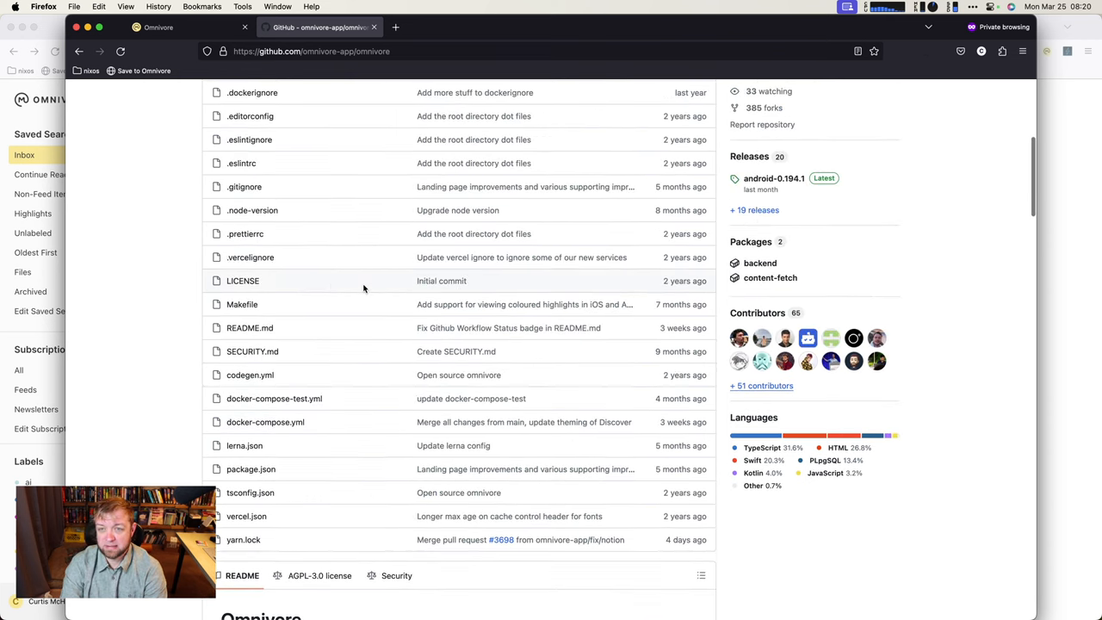
scroll("up", 3)
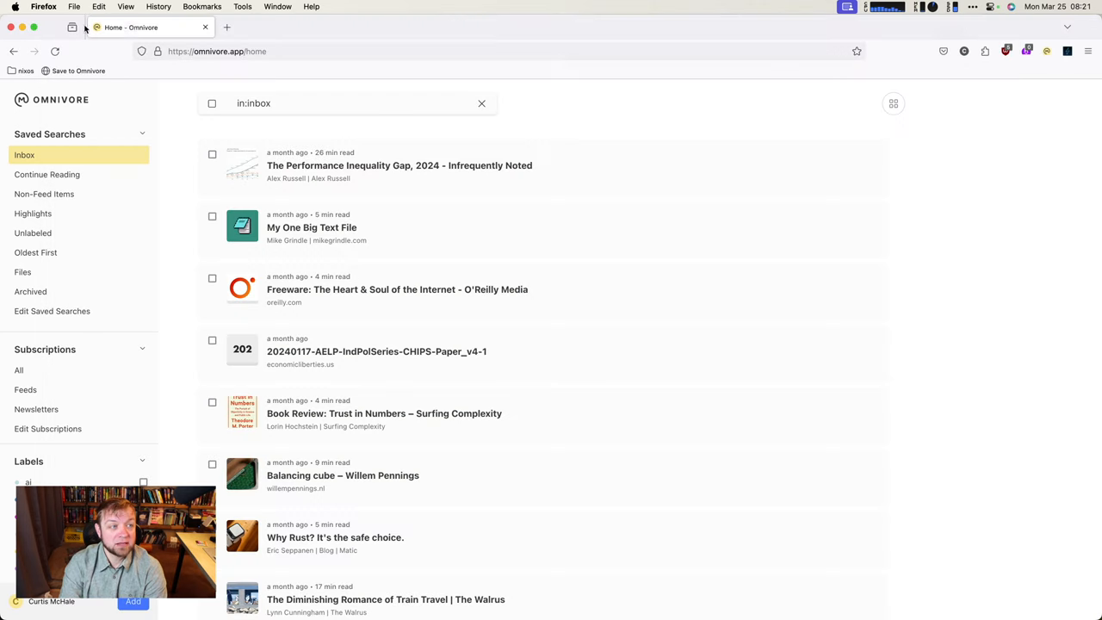
Step: Load curtismchale.ca in a new tab and open 'Techno-bros Want Us to Trust This Idea'
left_click(226, 26)
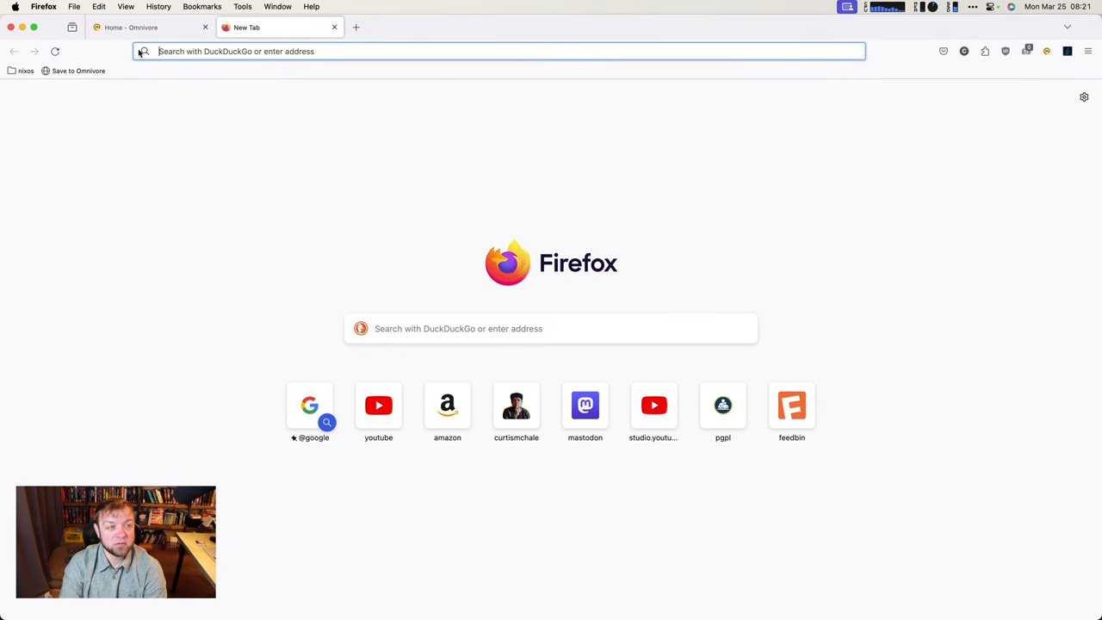
type("curtismchale.ca")
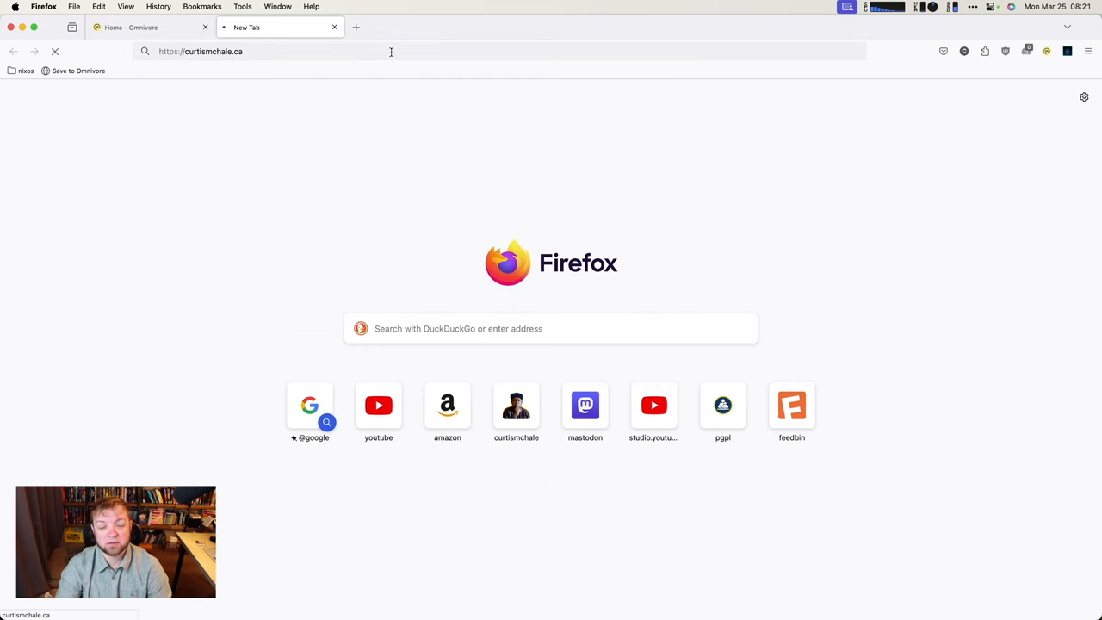
key("Enter")
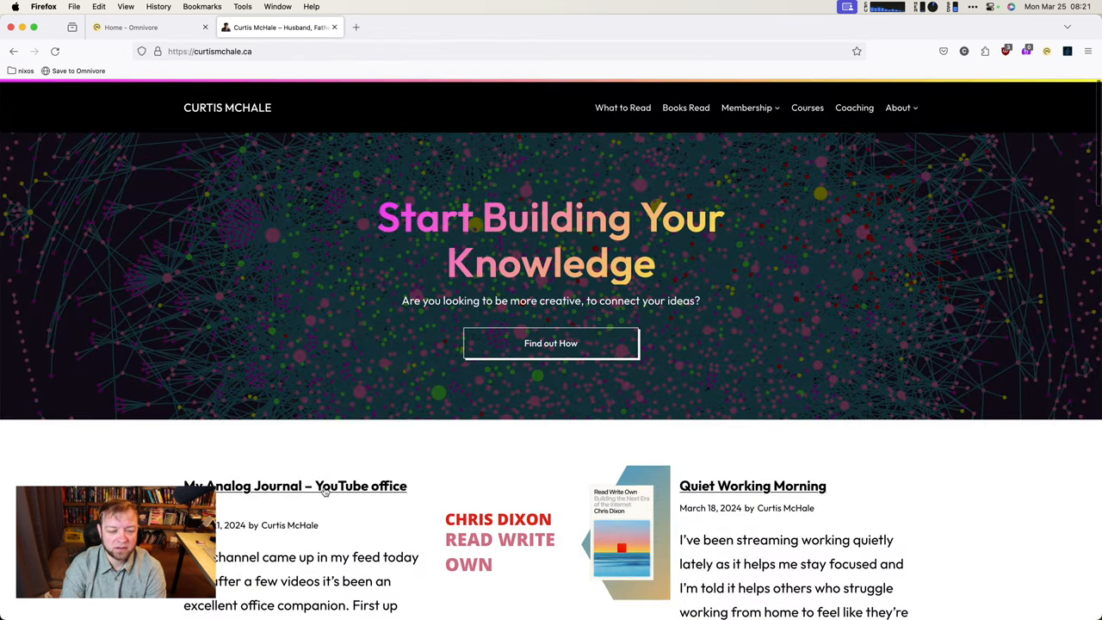
scroll("down", 3)
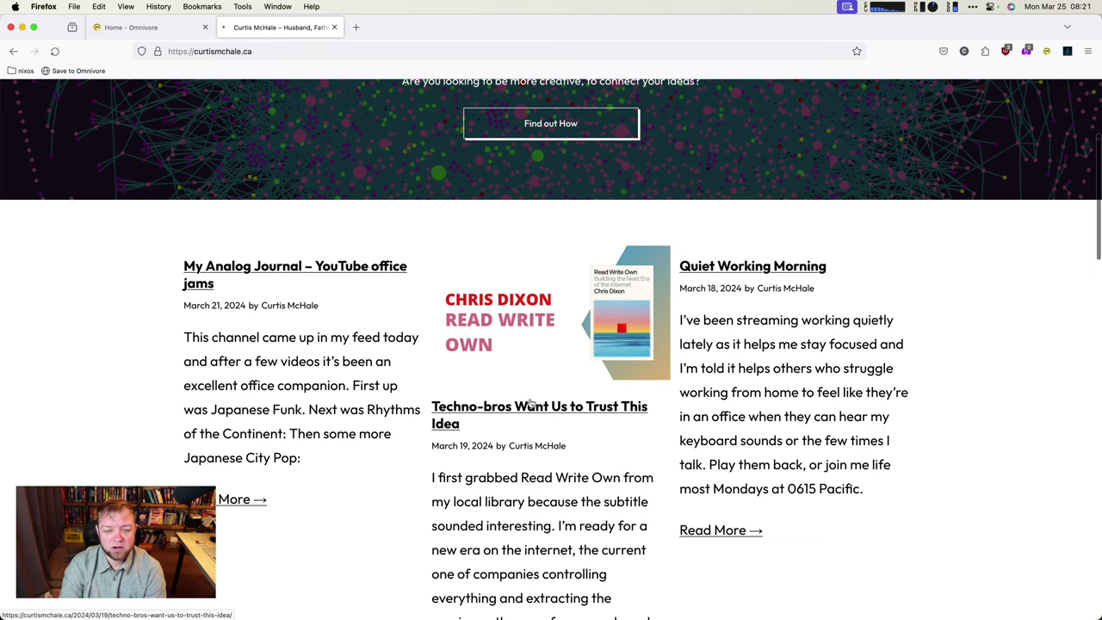
left_click(526, 407)
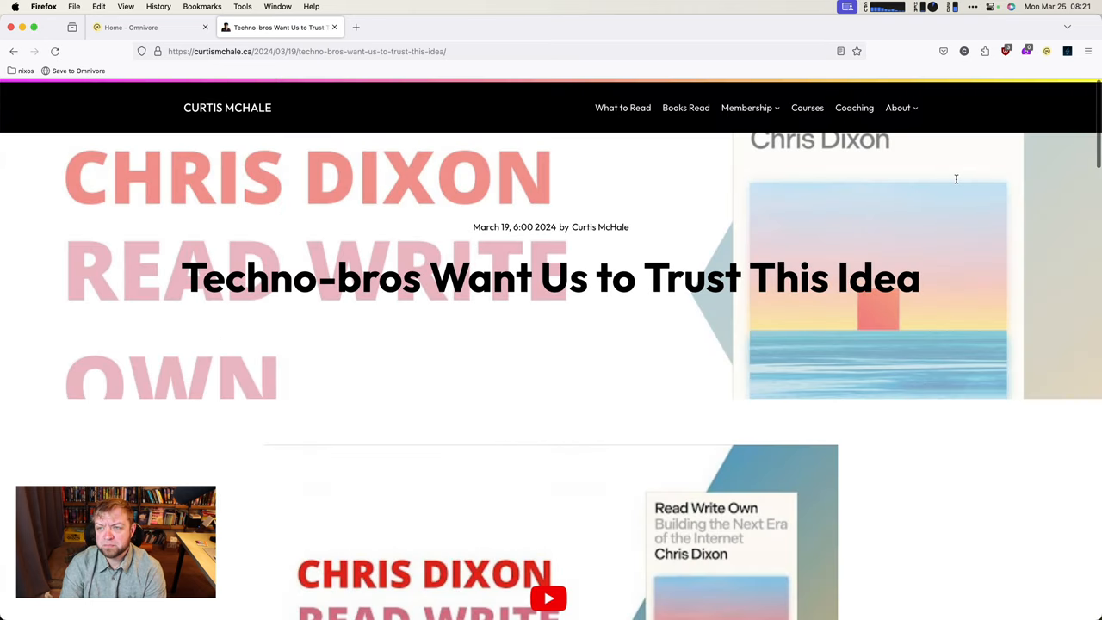
mouse_move(1046, 52)
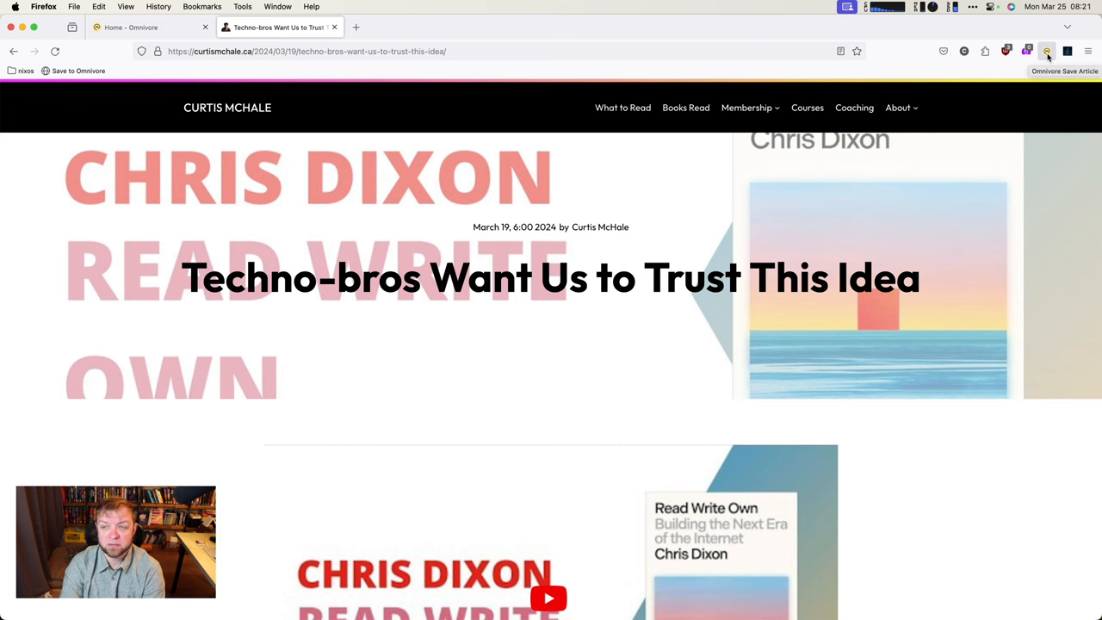
Step: Save the post via the Save to Omnivore popup with labels blockchain and crypto
left_click(1046, 50)
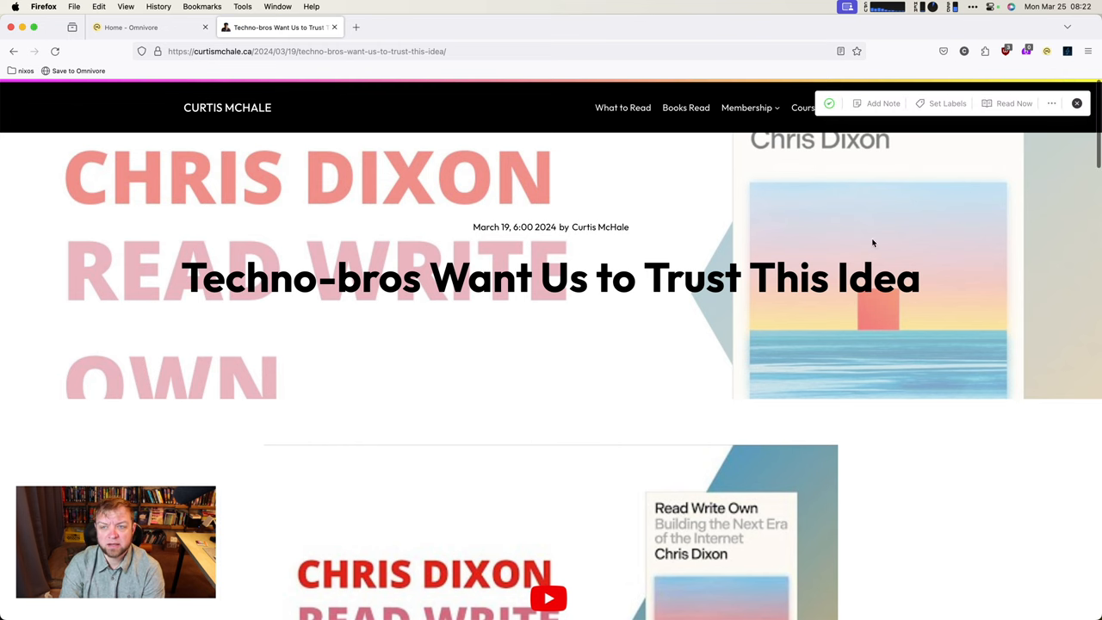
mouse_move(945, 103)
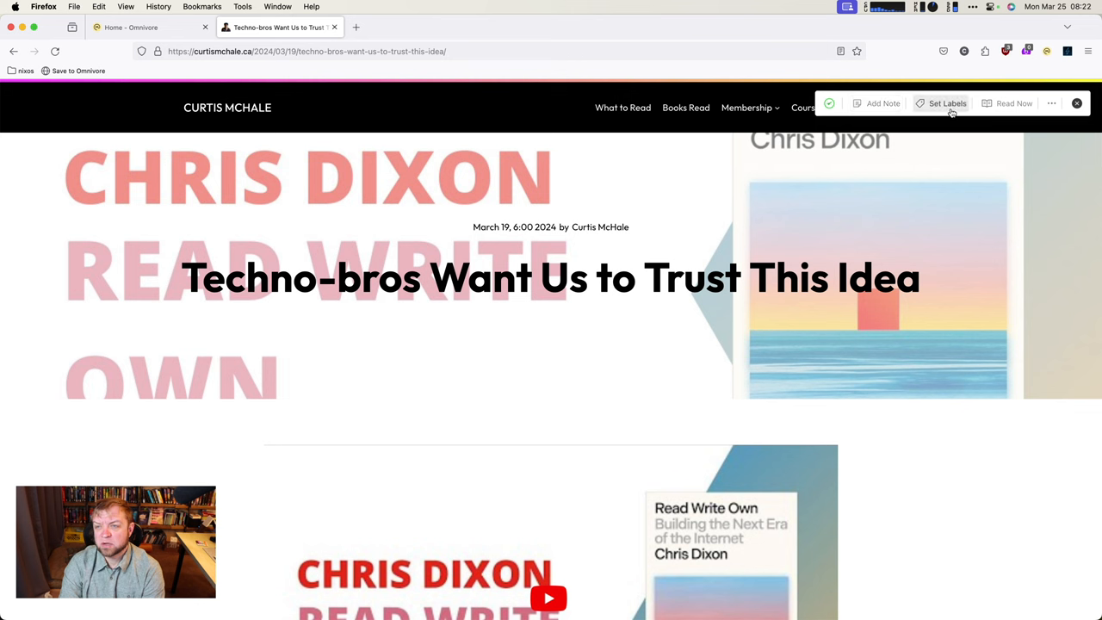
left_click(946, 103)
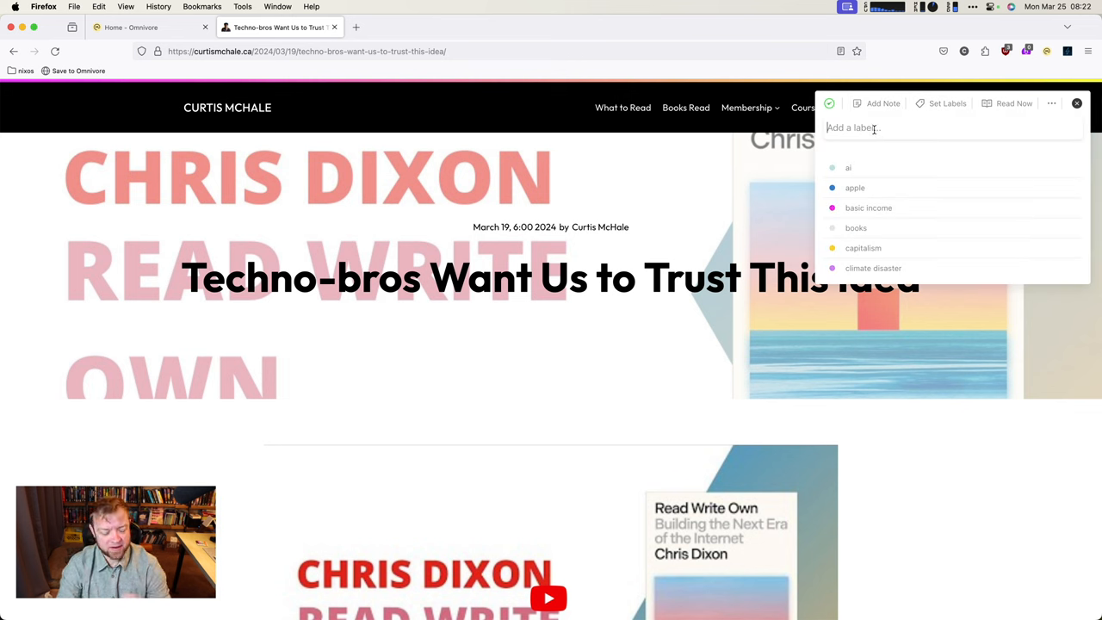
type("block")
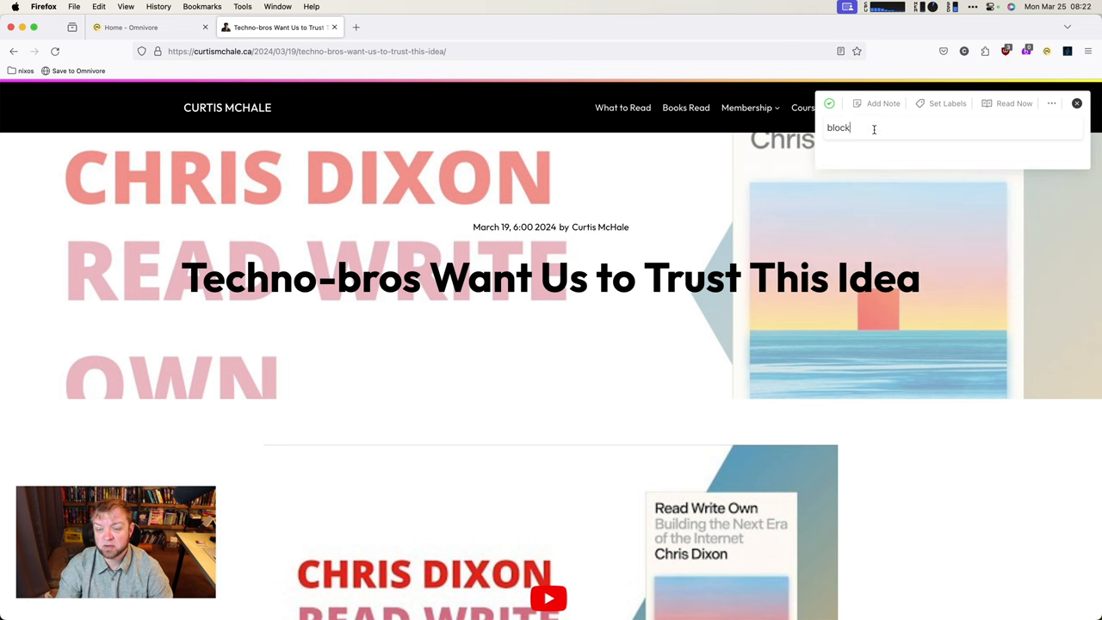
type("chan")
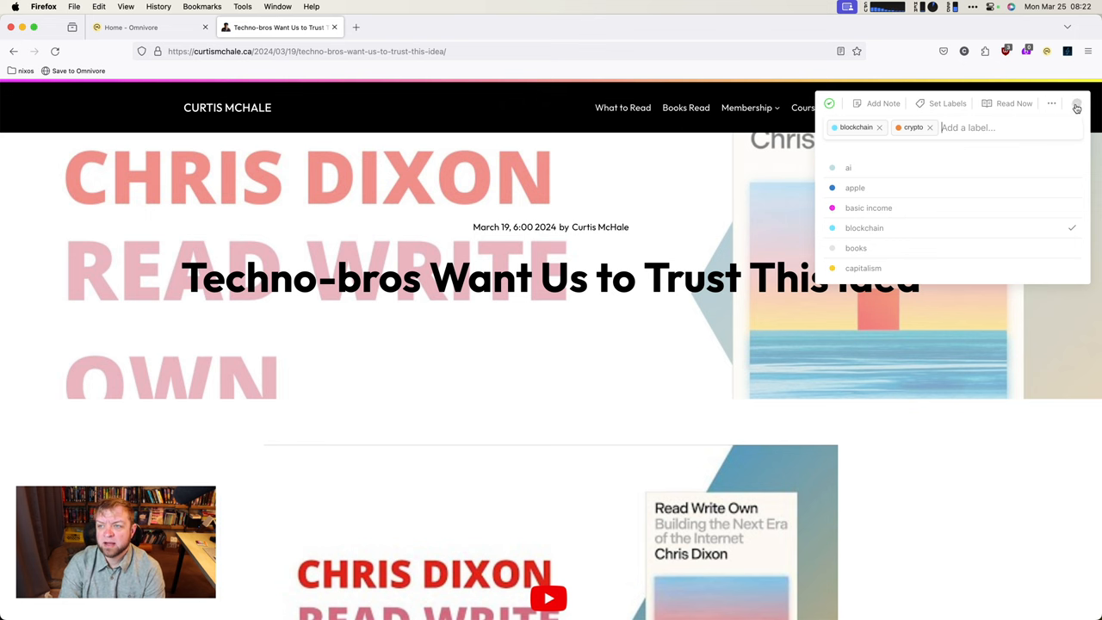
left_click(131, 28)
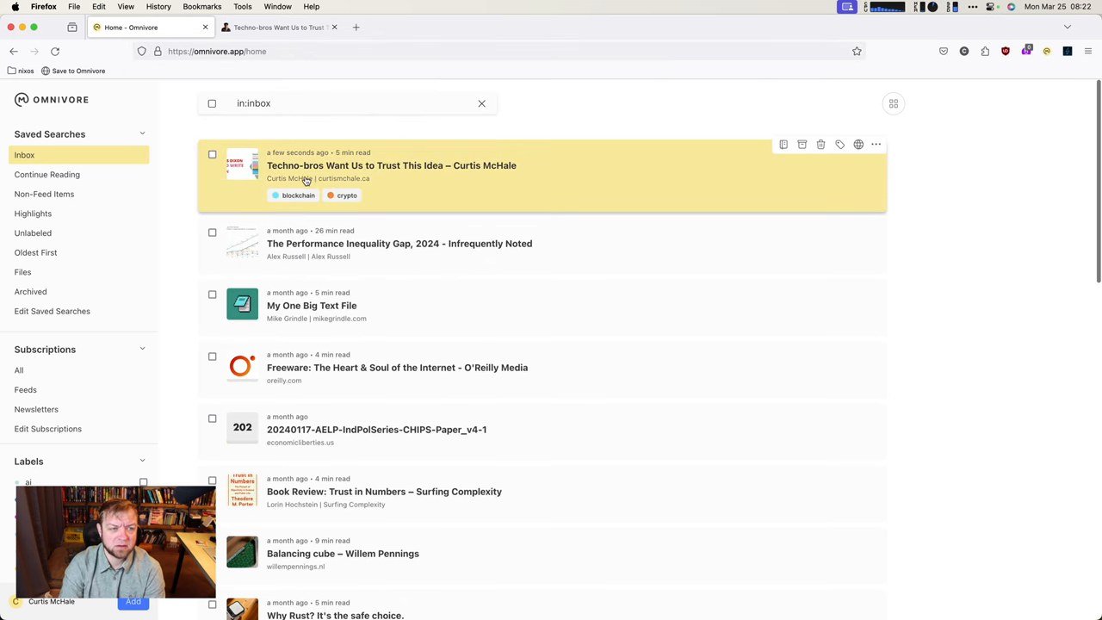
mouse_move(405, 171)
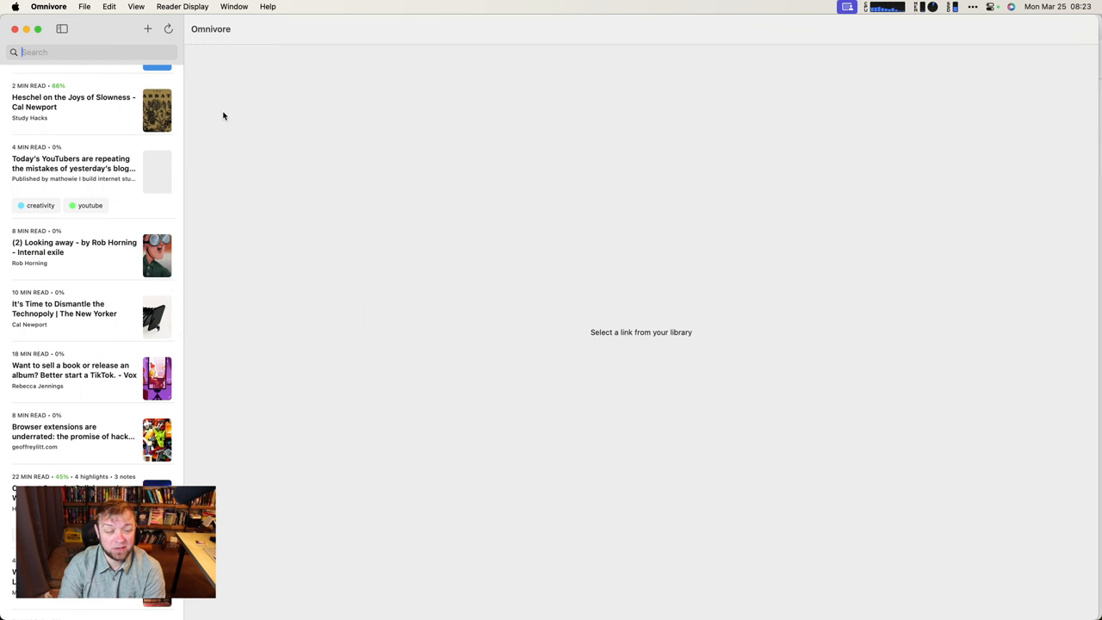
Step: Scroll the Mac app library, search for 'pl', then clear the search
scroll("down", 3)
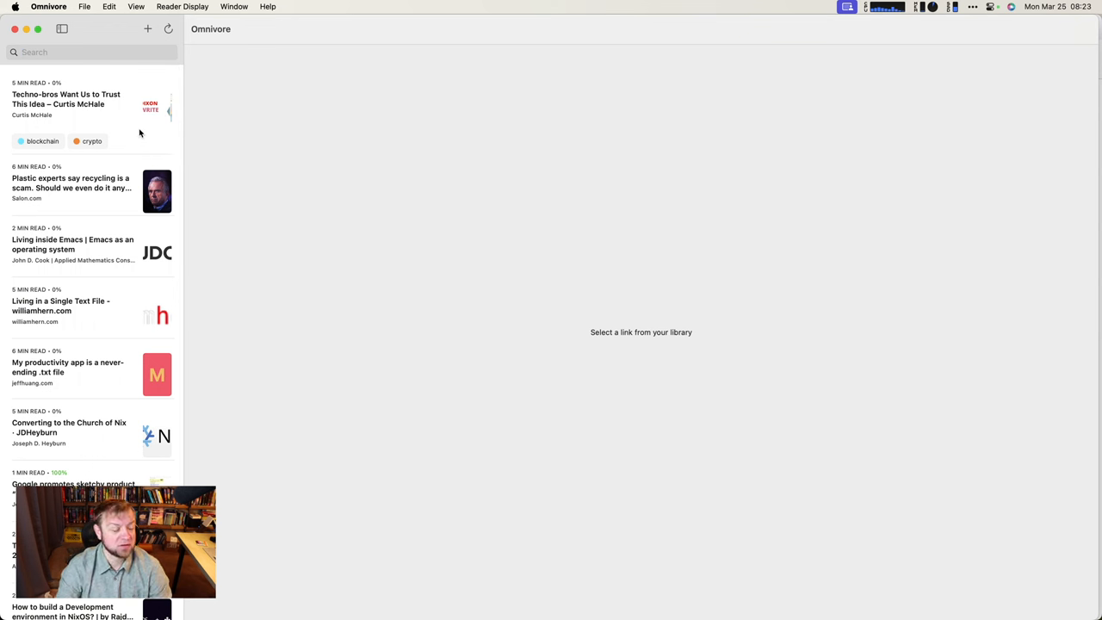
type("plastic")
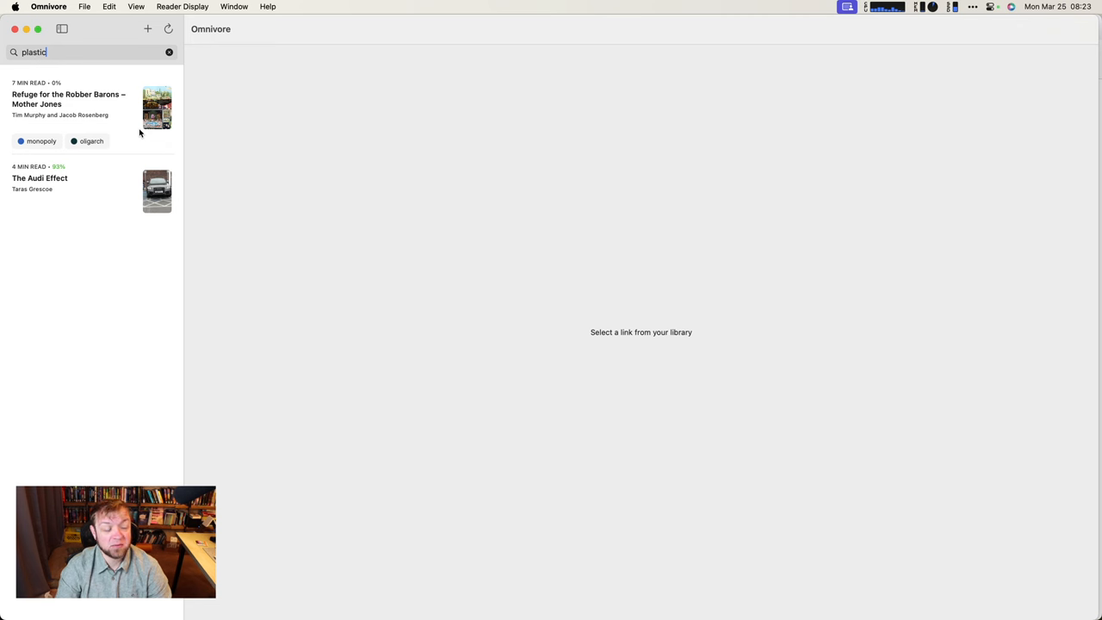
left_click(170, 52)
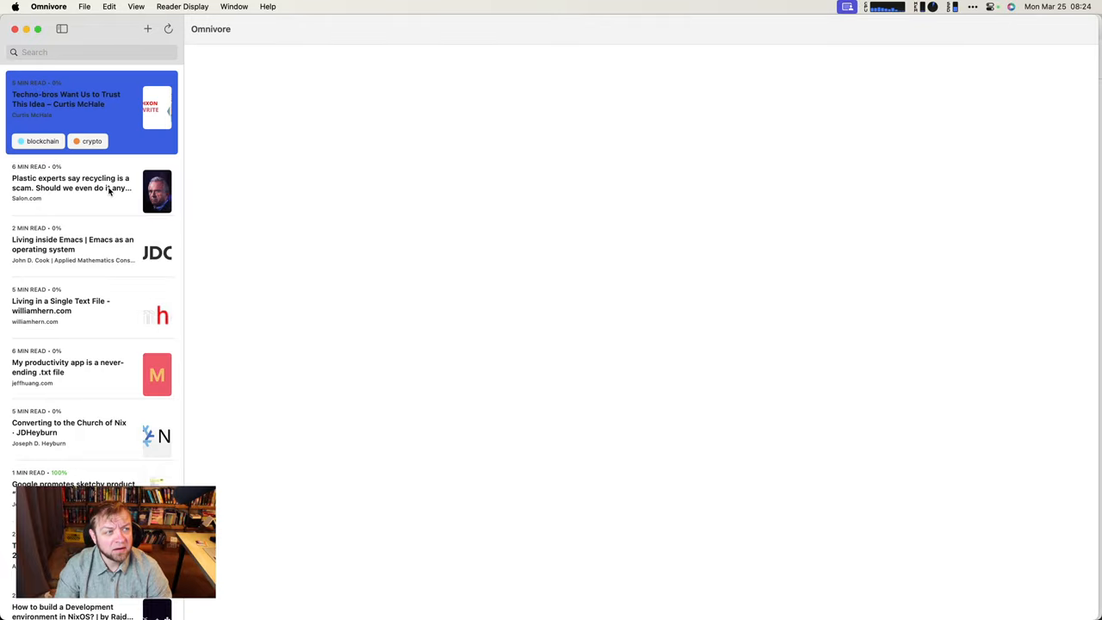
Step: Open the Living inside Emacs article, then the Techno-bros article instead
left_click(73, 244)
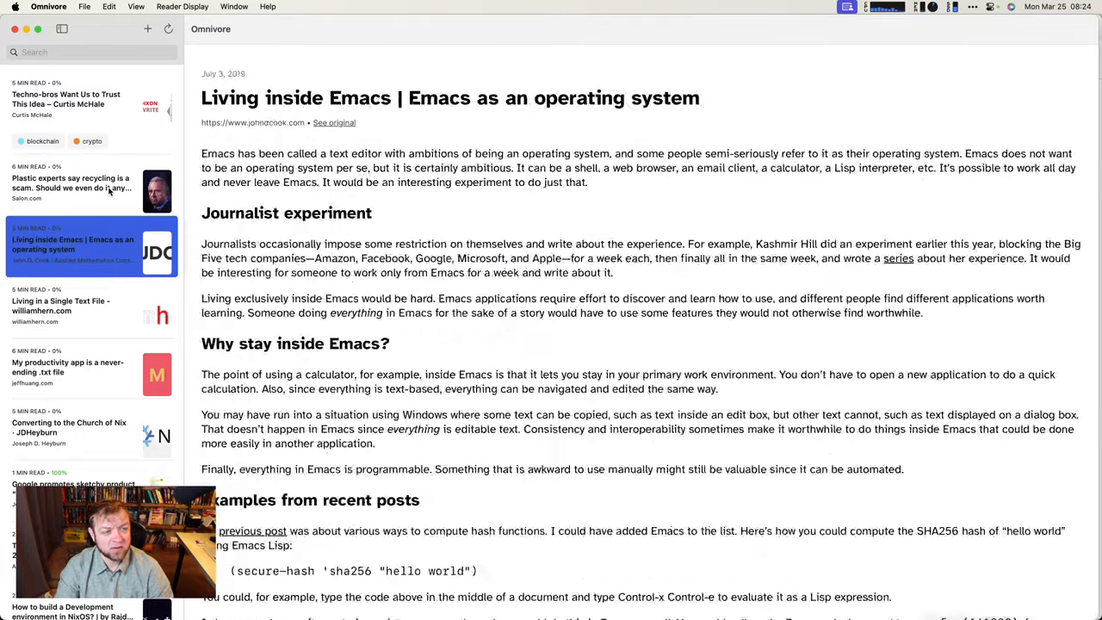
left_click(86, 187)
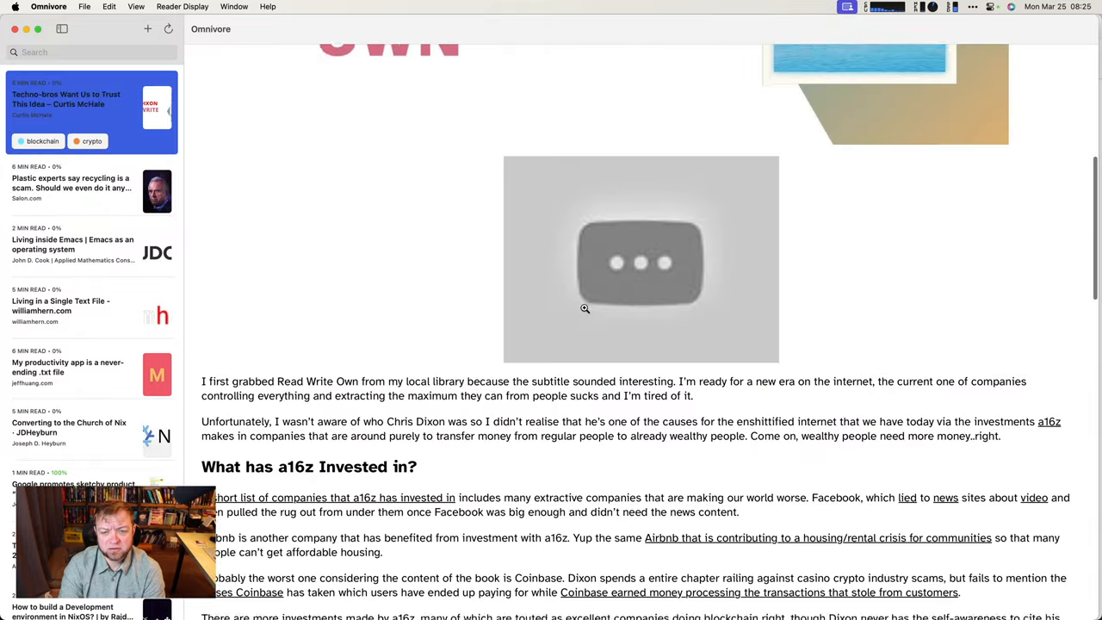
Step: Highlight the Airbnb paragraph and save the note 'this is my note' on it
scroll("down", 3)
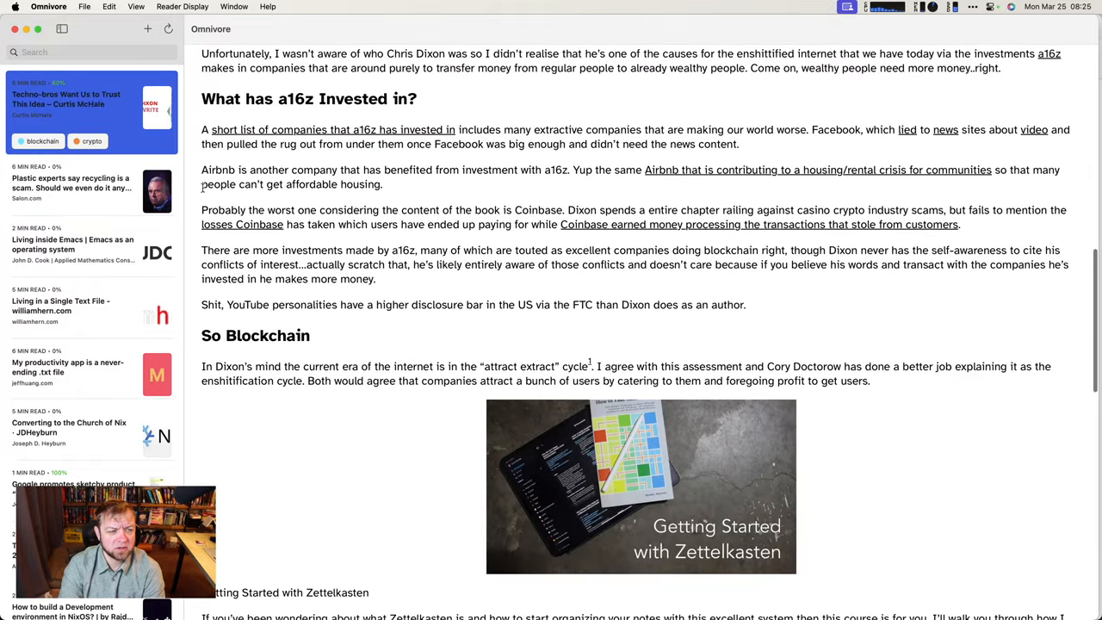
left_click_drag(200, 170, 412, 184)
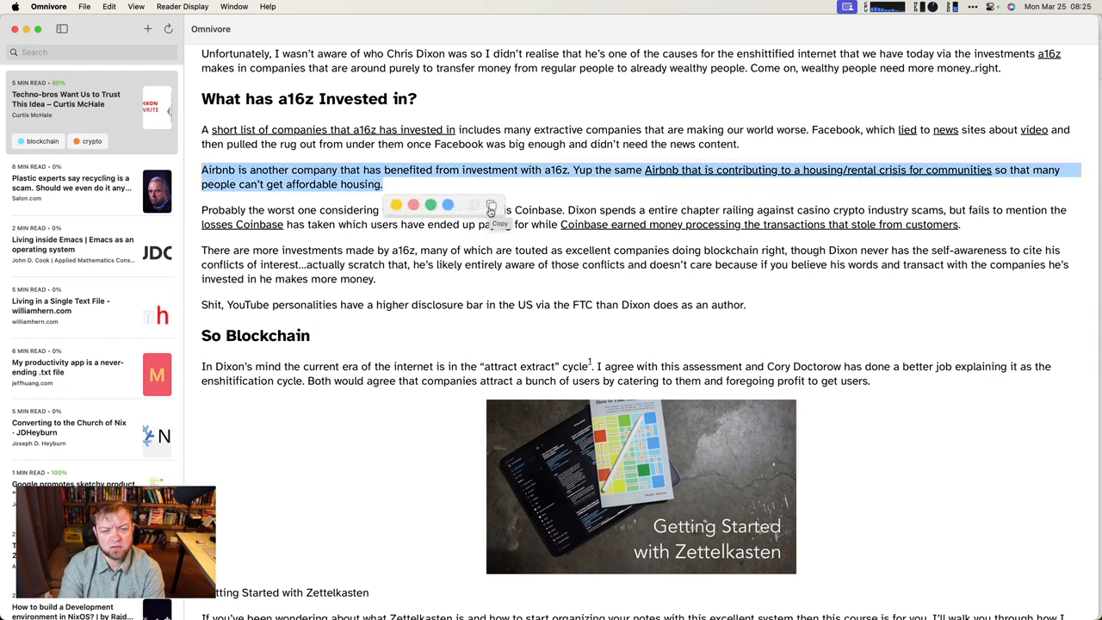
left_click(489, 207)
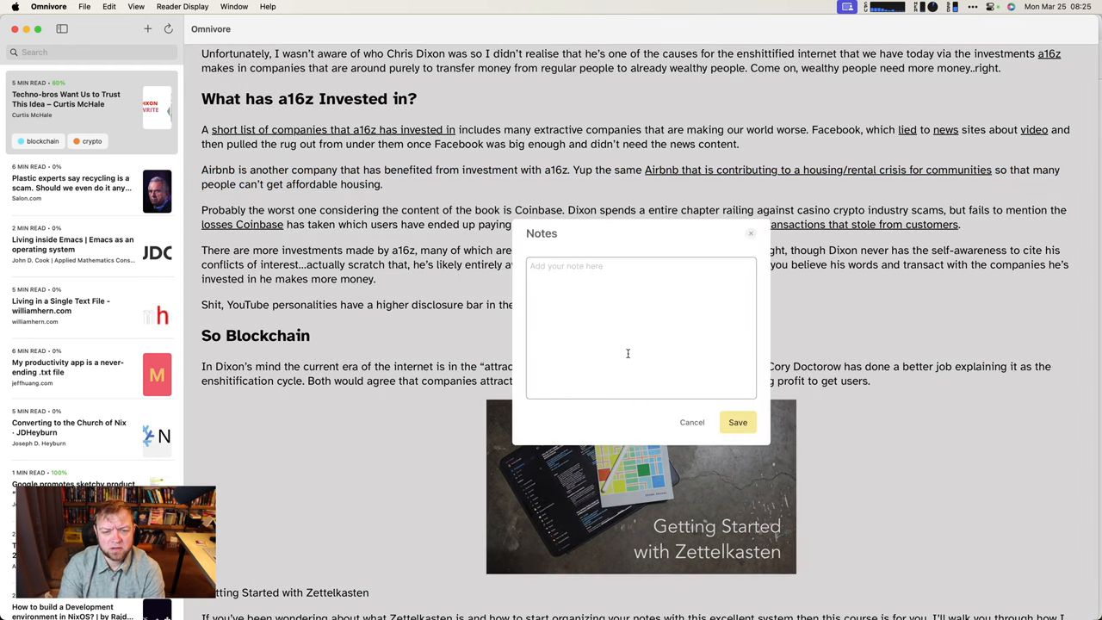
type("this is my note")
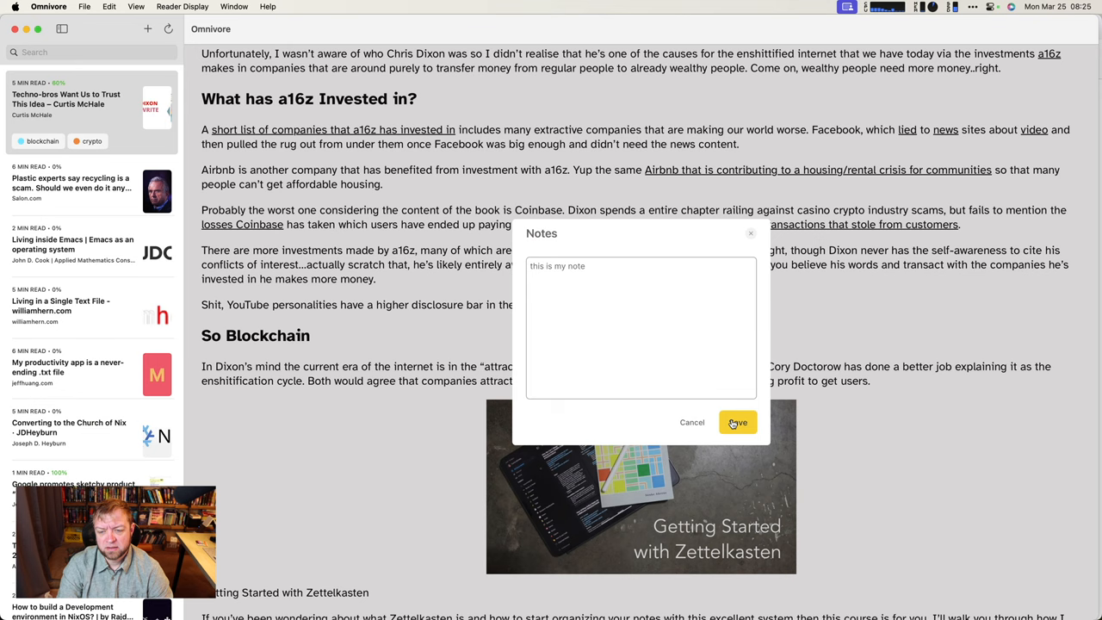
left_click(737, 422)
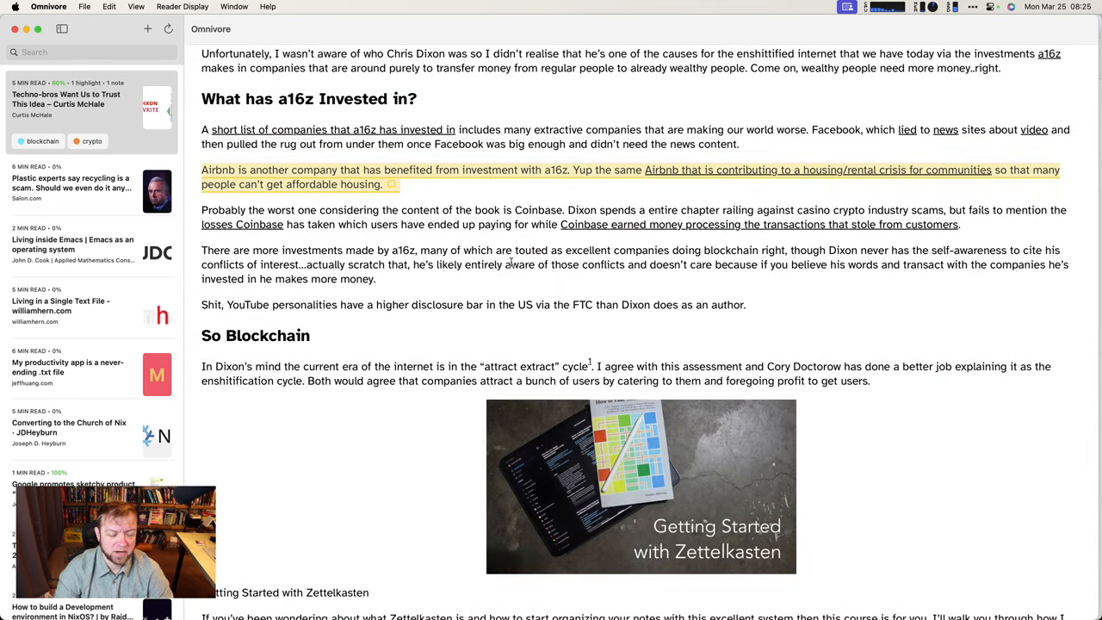
key("cmd+k")
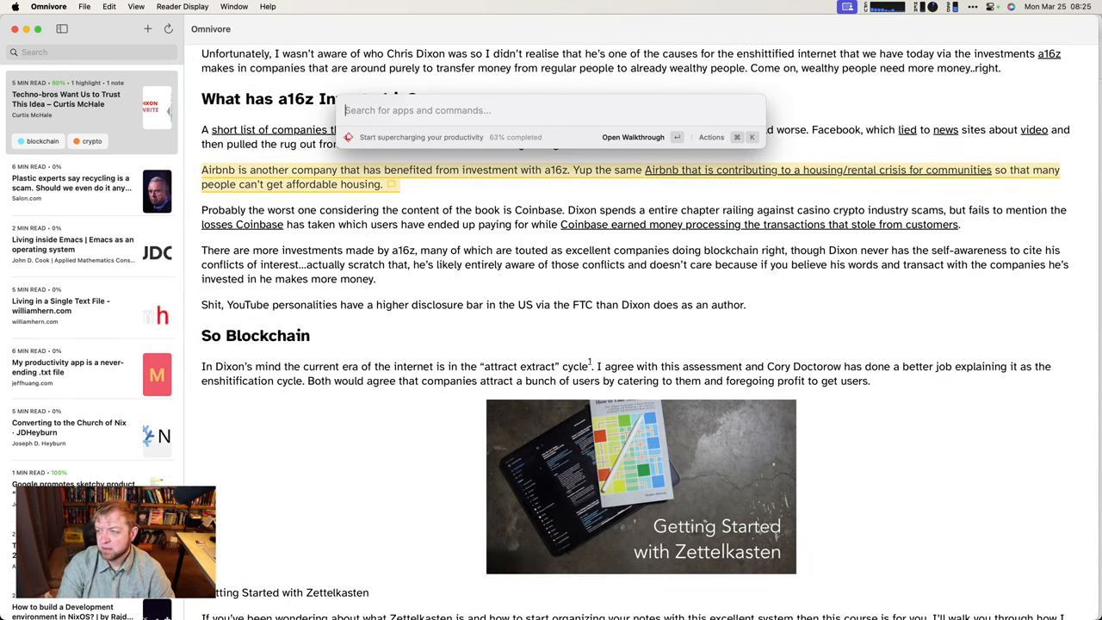
Step: Run Omnivore: Sync new changes in Obsidian, then search the switcher for 'tec'
key("Escape")
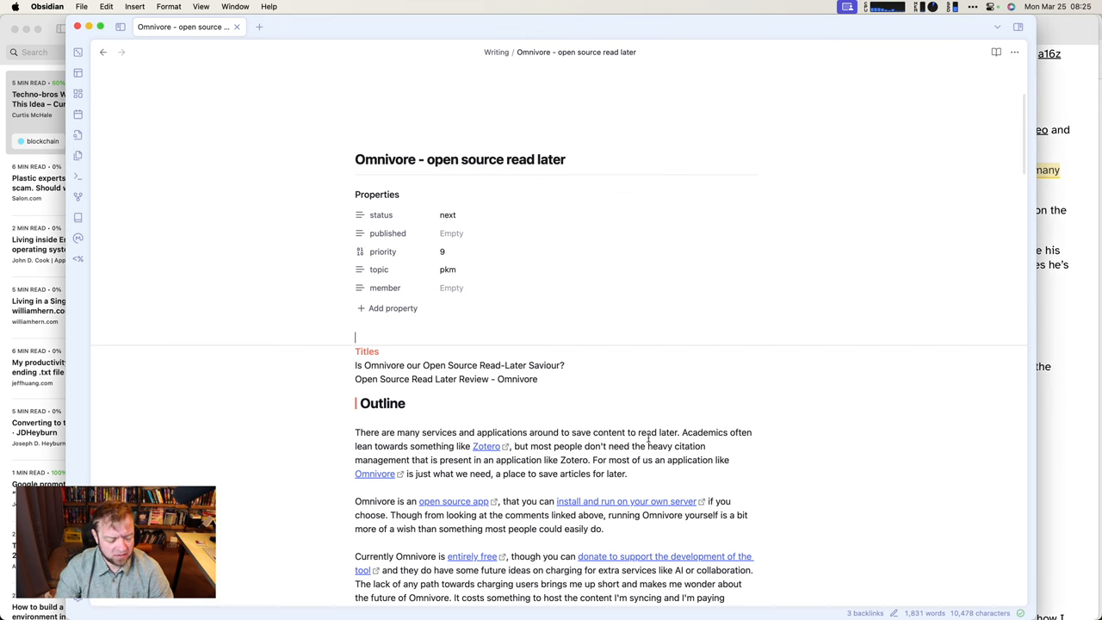
type("sync")
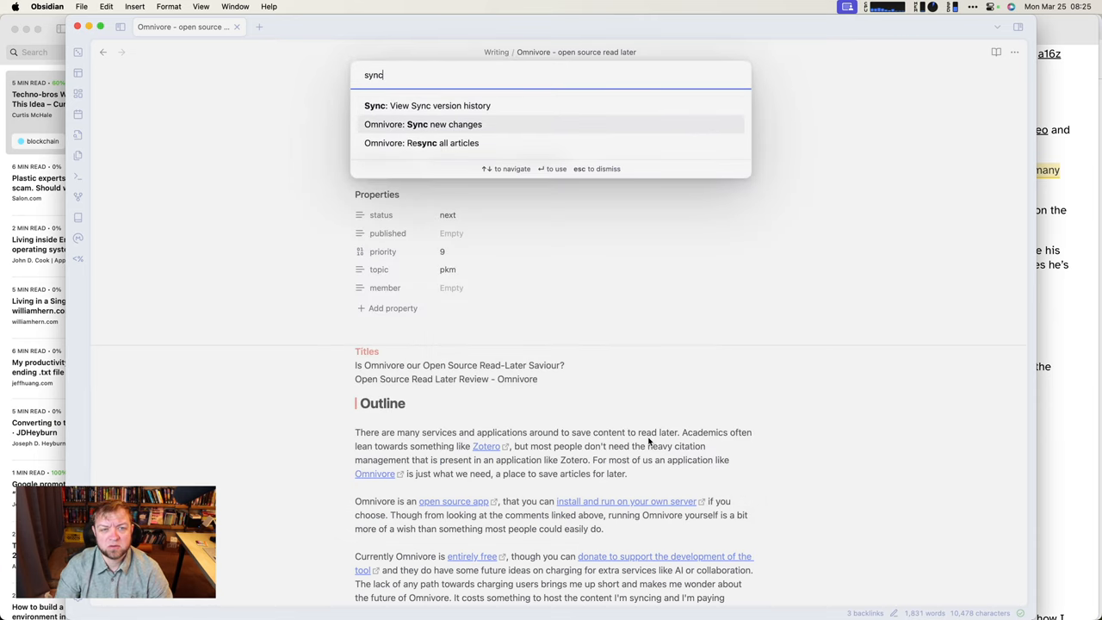
left_click(423, 124)
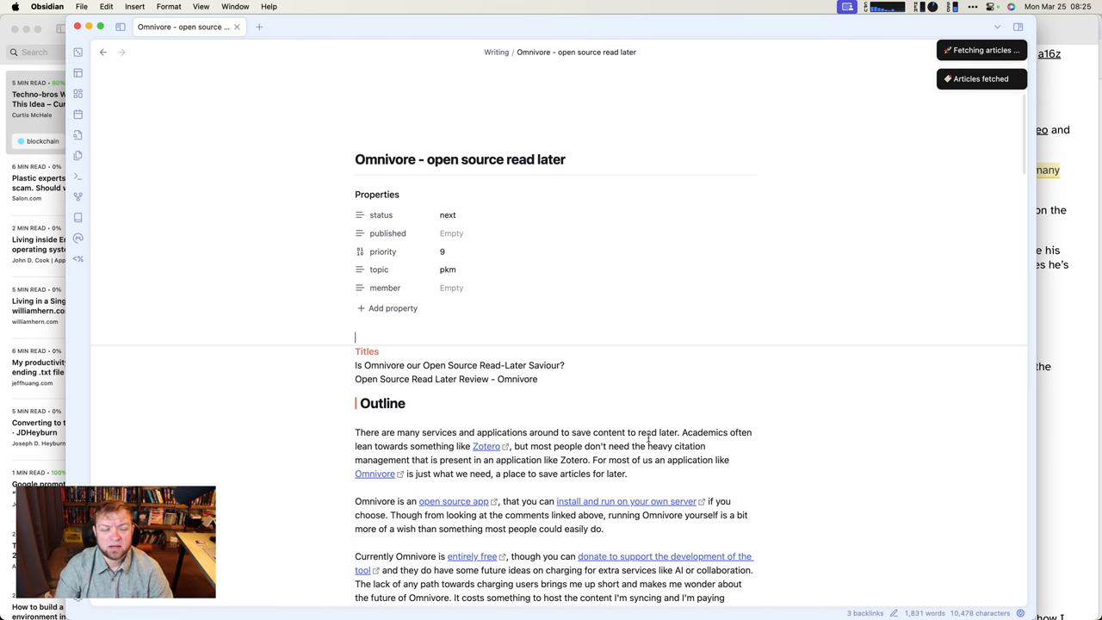
type("techno-br")
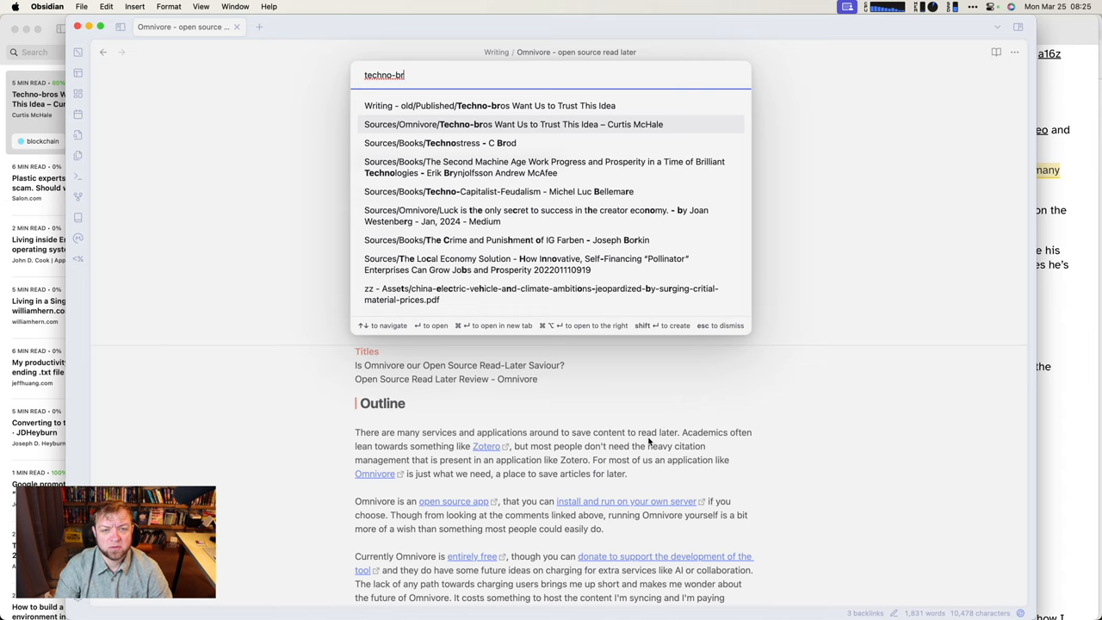
Step: Open the Techno-bros note and add wiki-links, including Read Write Own - Chris Dixon
left_click(526, 124)
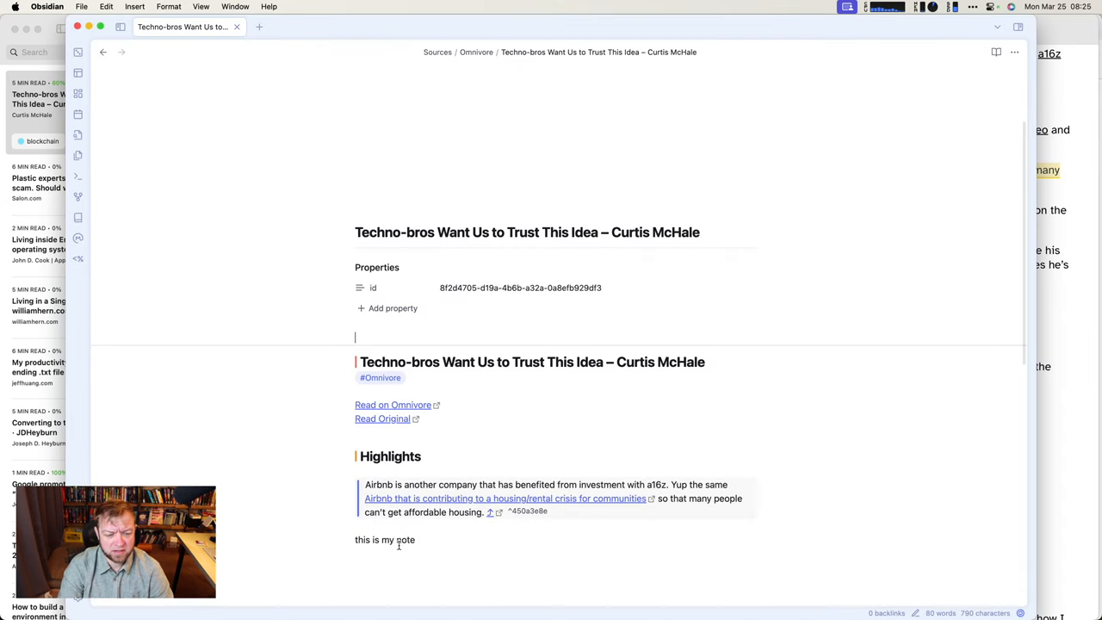
scroll("down", 3)
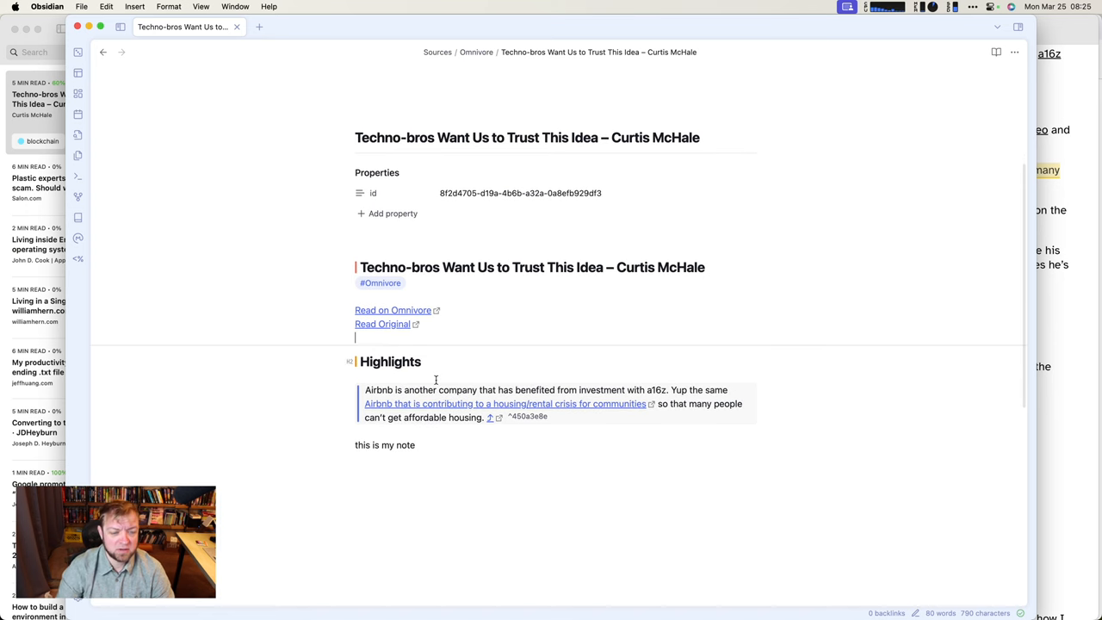
type("[[read writ")
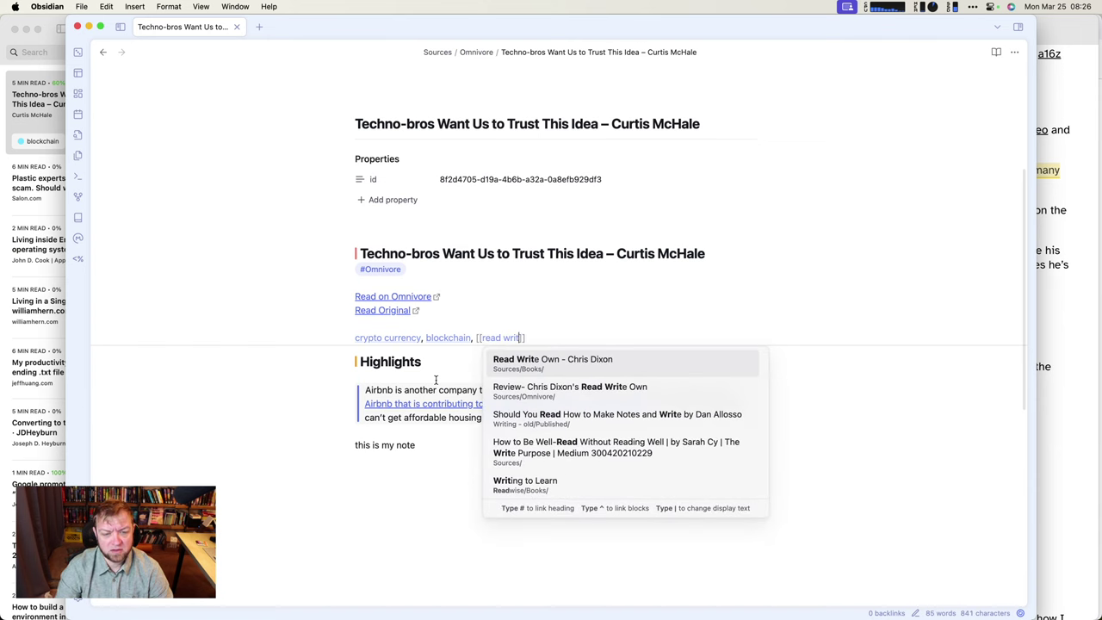
left_click(553, 359)
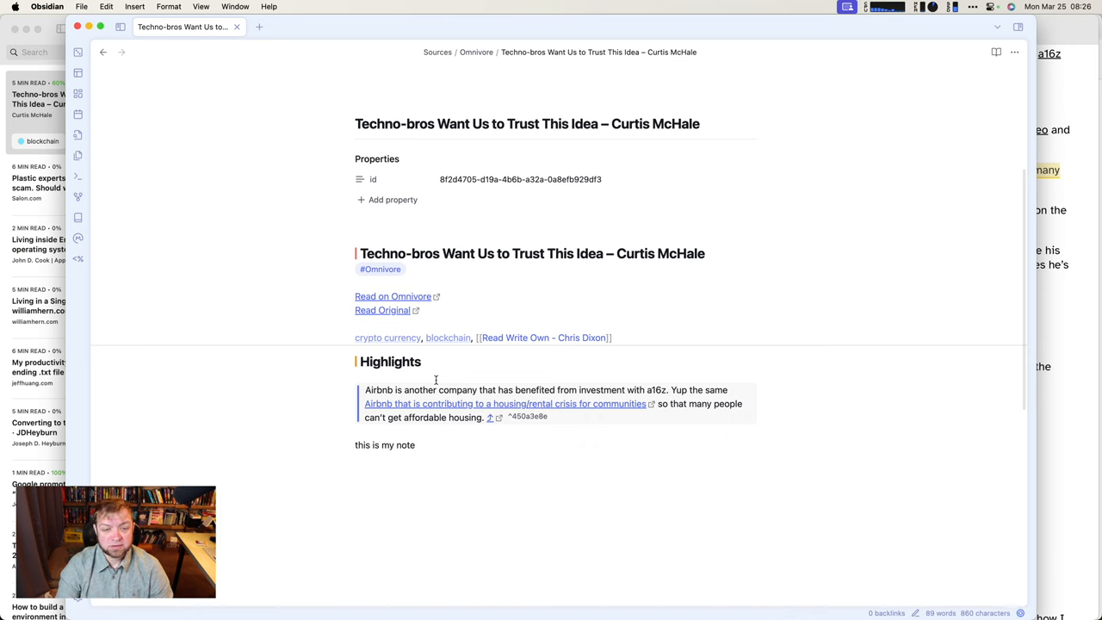
Step: Run Omnivore: Resync all articles from Obsidian's command palette
key("cmd+p")
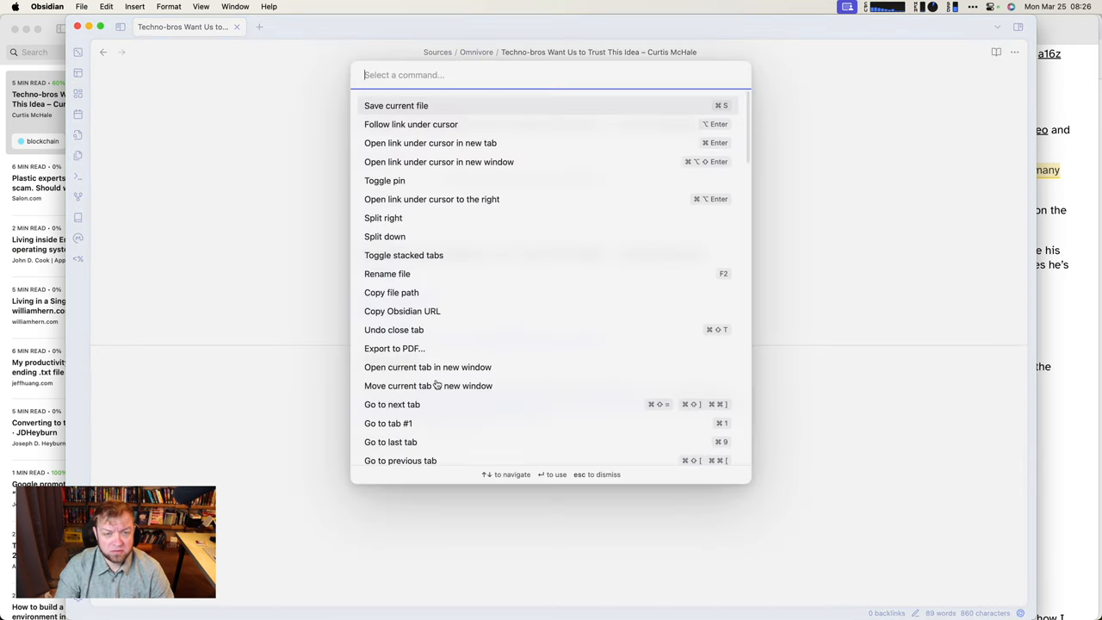
type("sync")
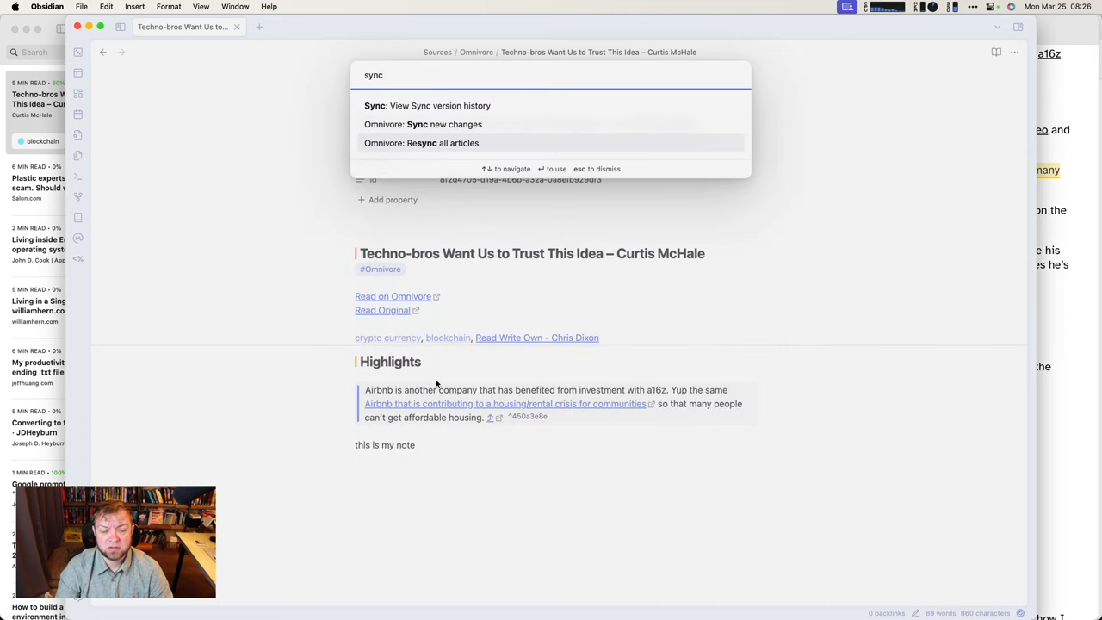
left_click(421, 143)
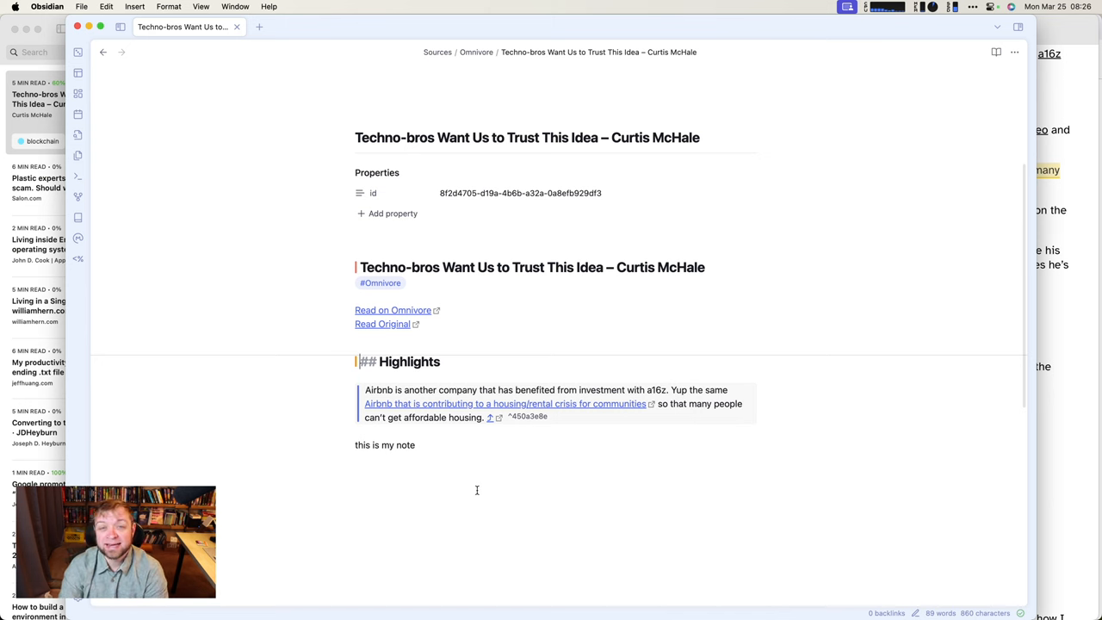
mouse_move(305, 300)
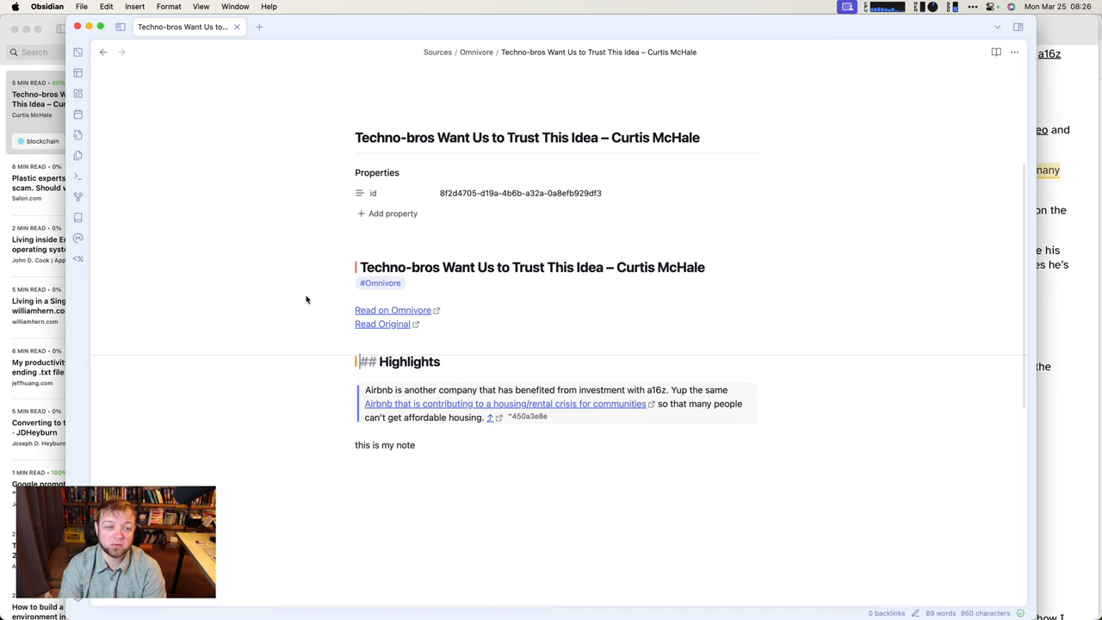
mouse_move(297, 447)
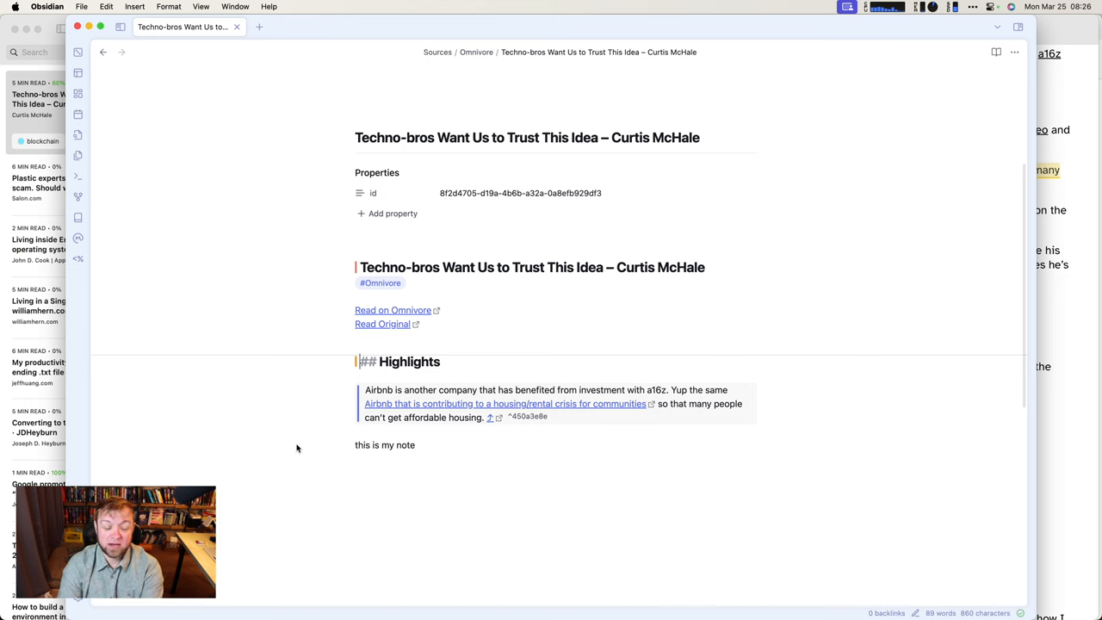
mouse_move(447, 530)
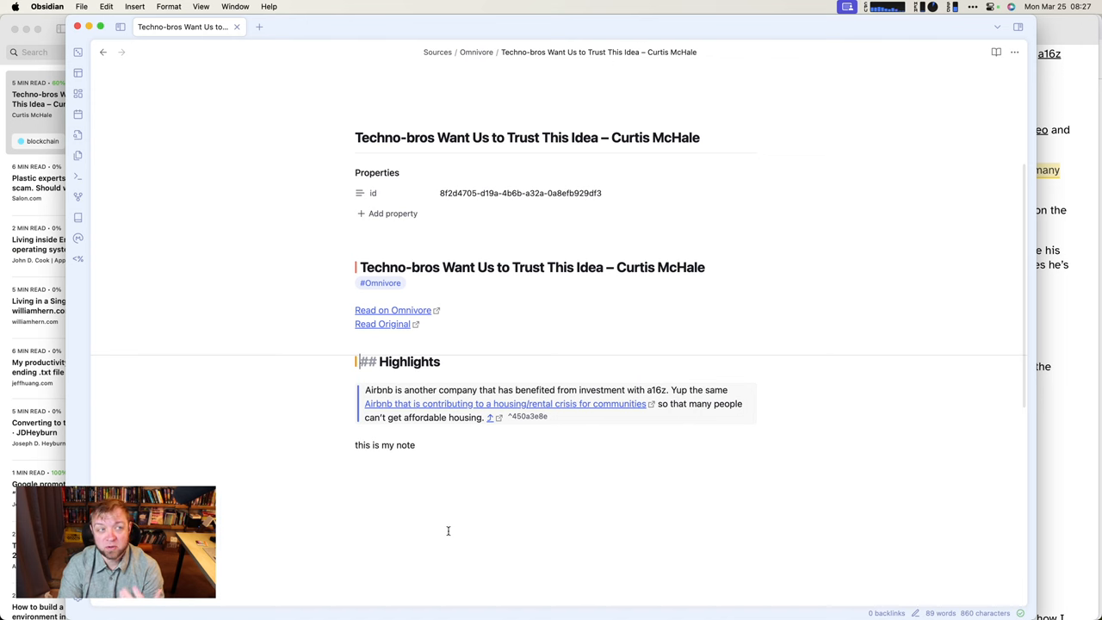
mouse_move(660, 29)
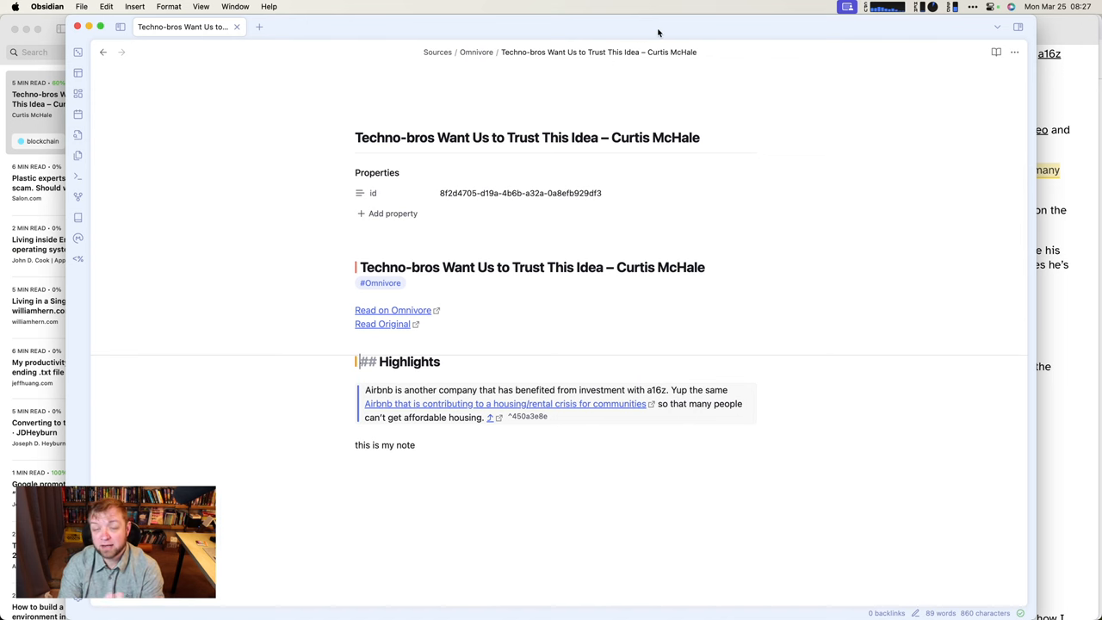